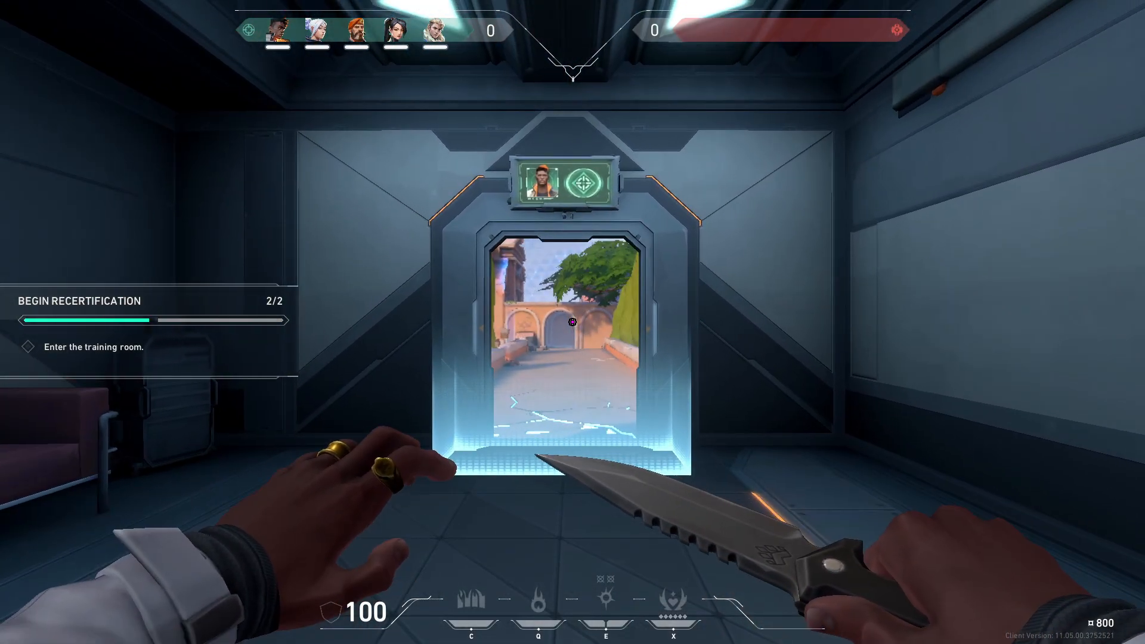
In VALORANT video settings, turn off all FPS limits and set NVIDIA Reflex to On + Boost
key("w")
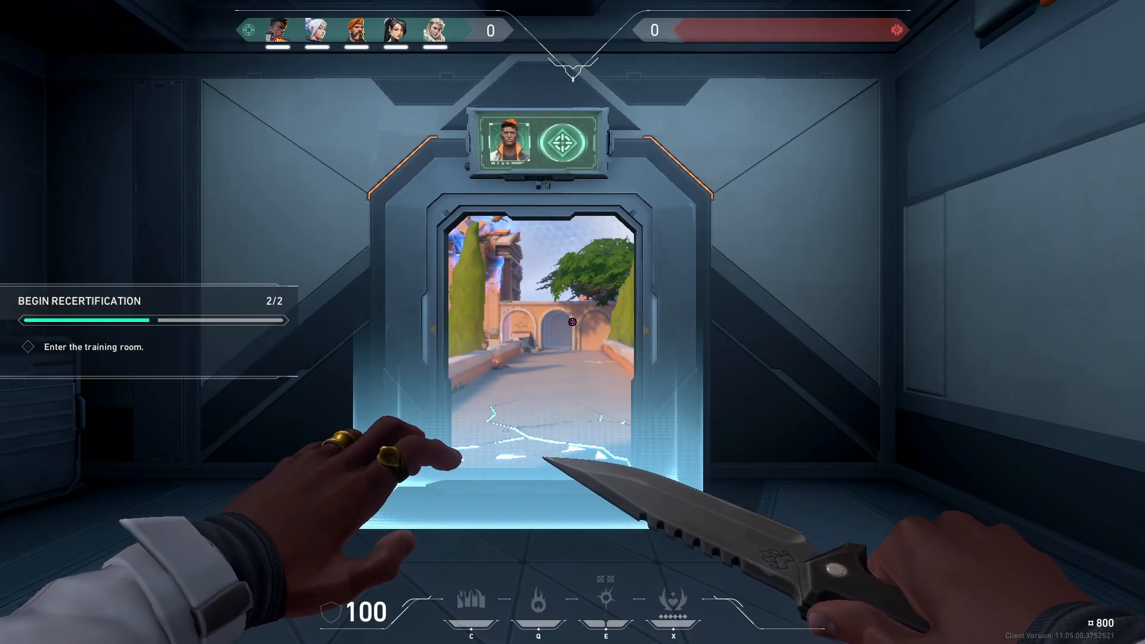
key("Escape")
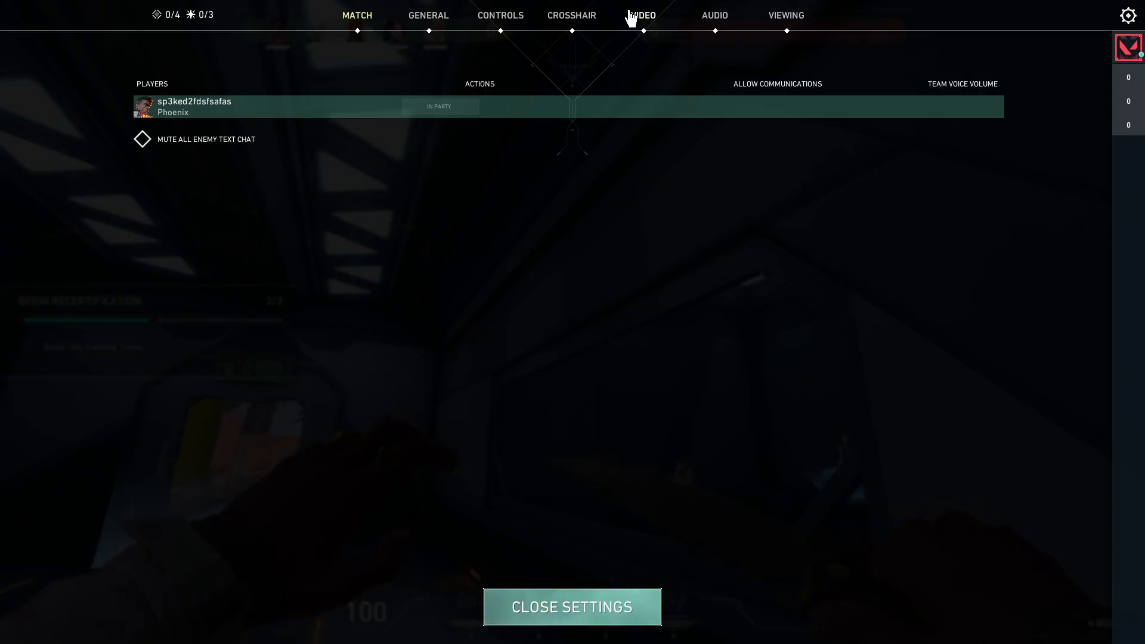
left_click(643, 15)
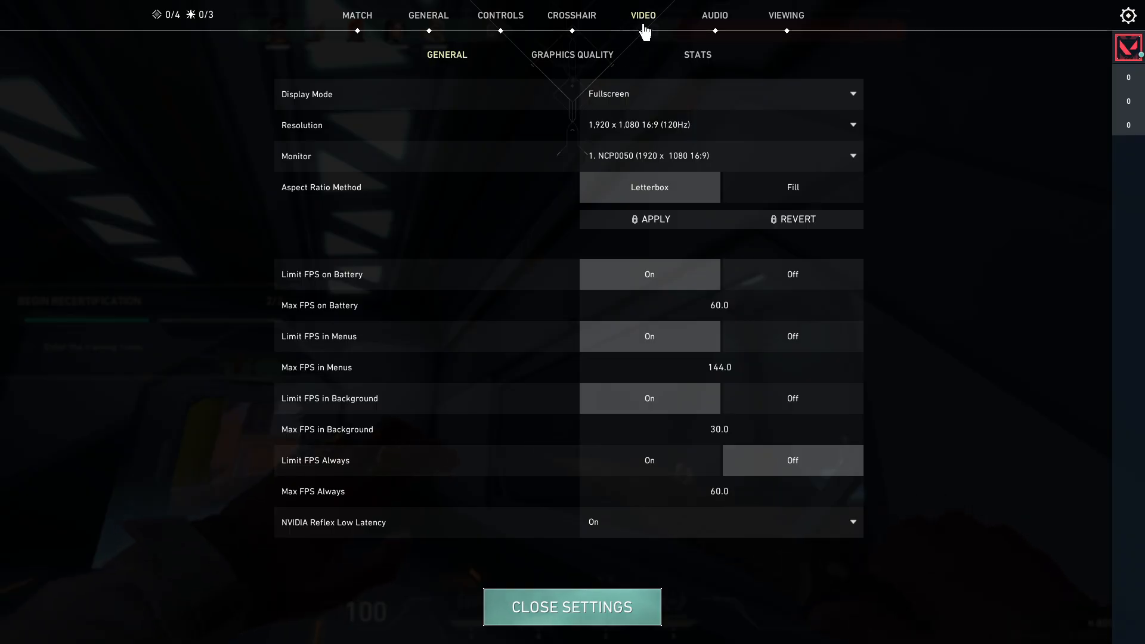
mouse_move(450, 66)
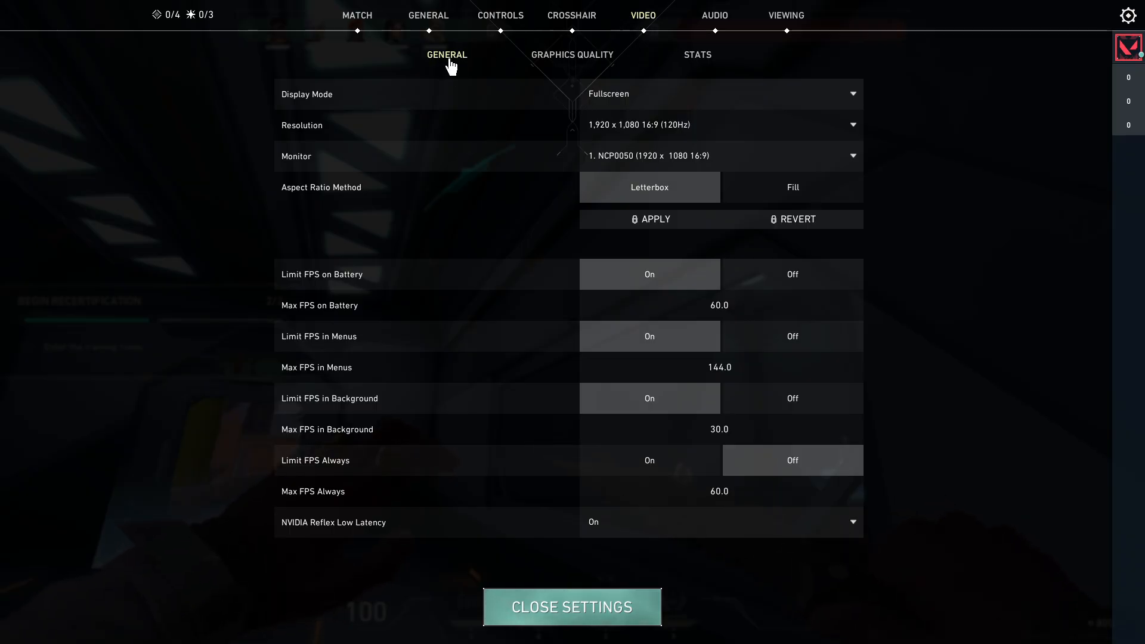
mouse_move(359, 98)
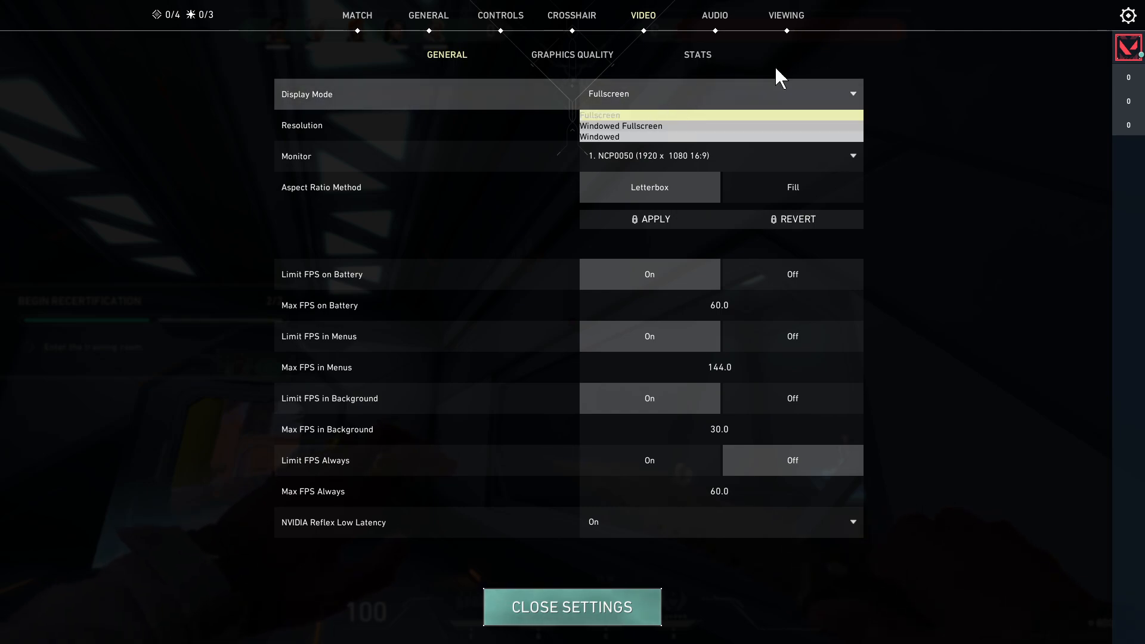
left_click(600, 115)
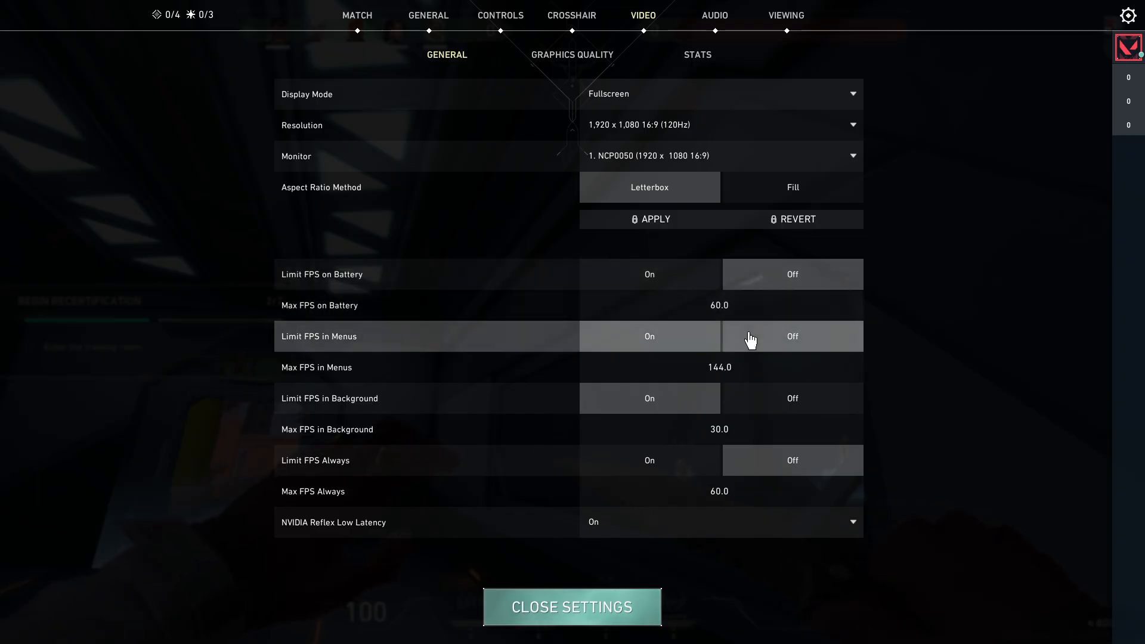
mouse_move(754, 342)
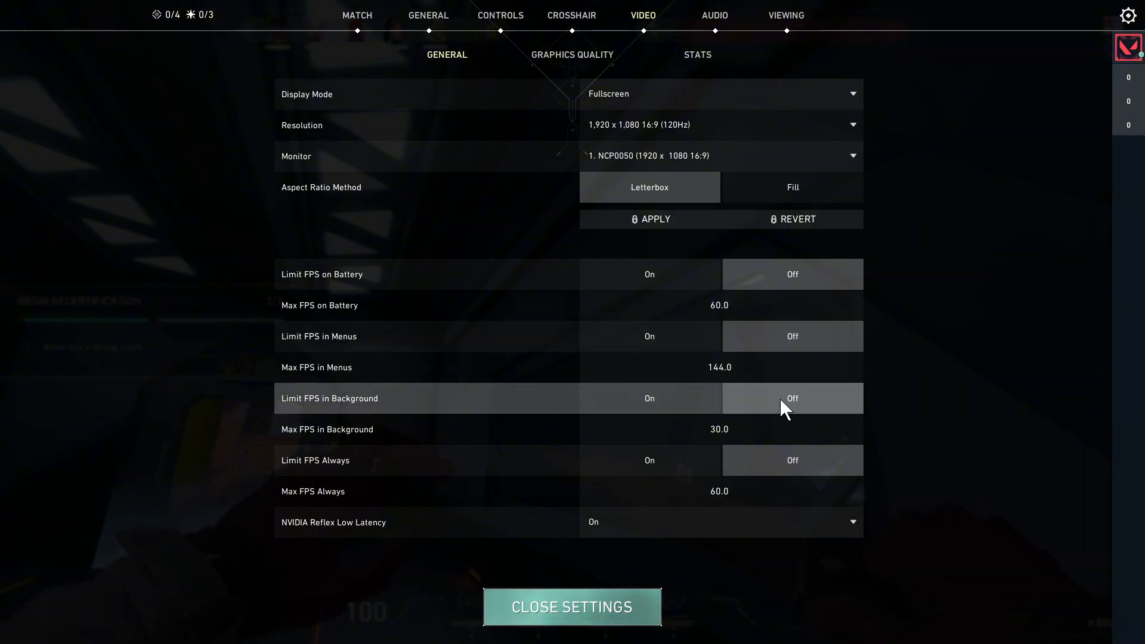
mouse_move(413, 351)
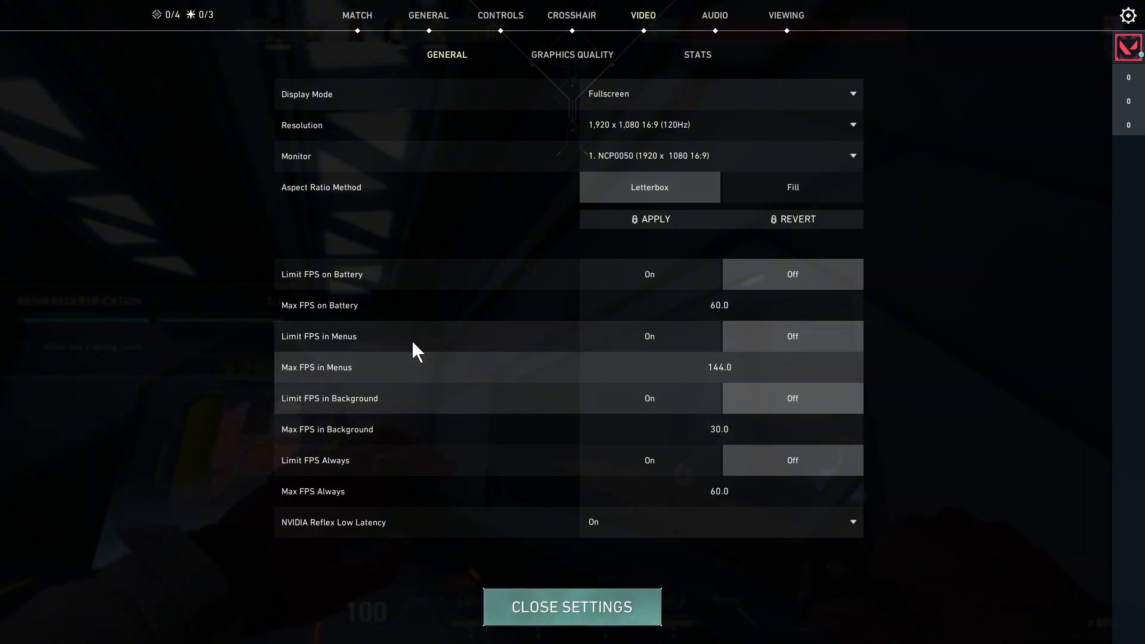
mouse_move(666, 538)
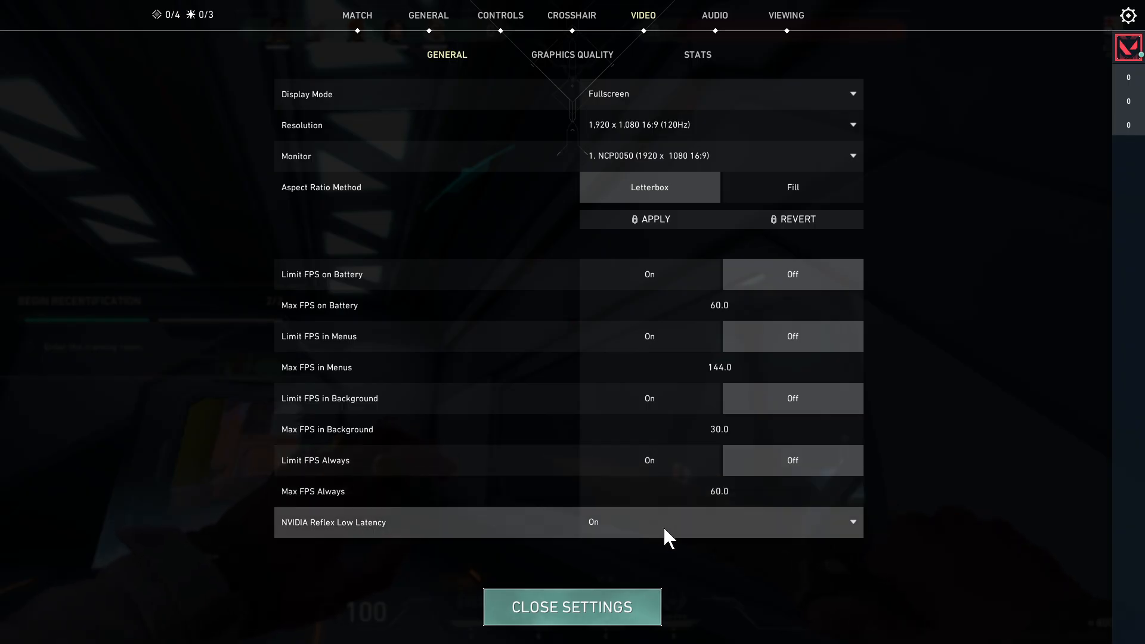
left_click(719, 521)
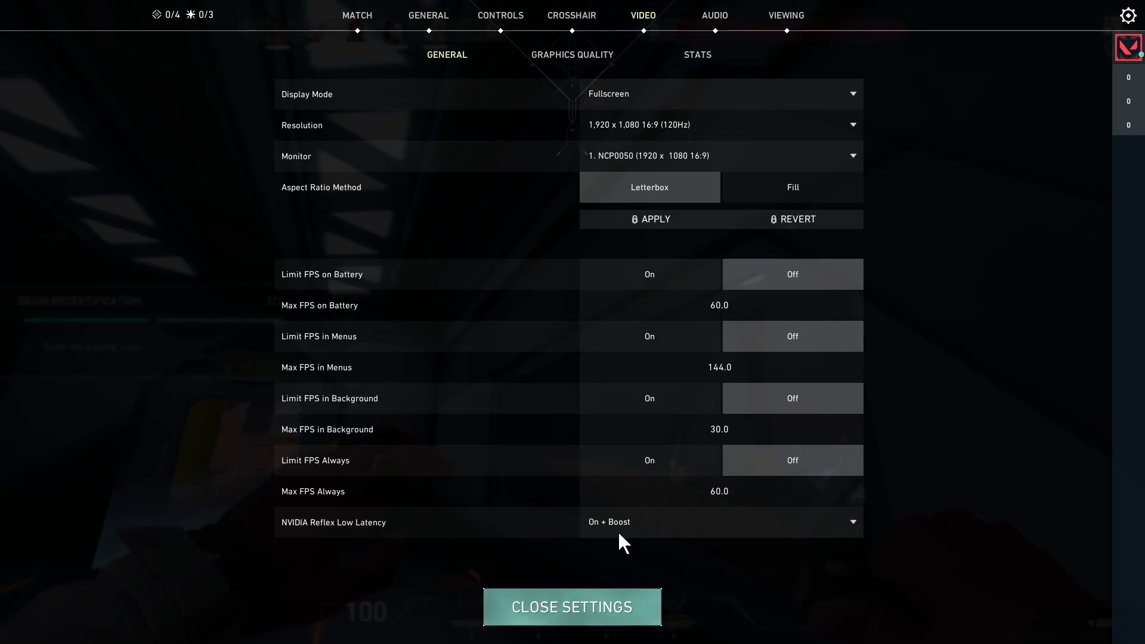
mouse_move(572, 54)
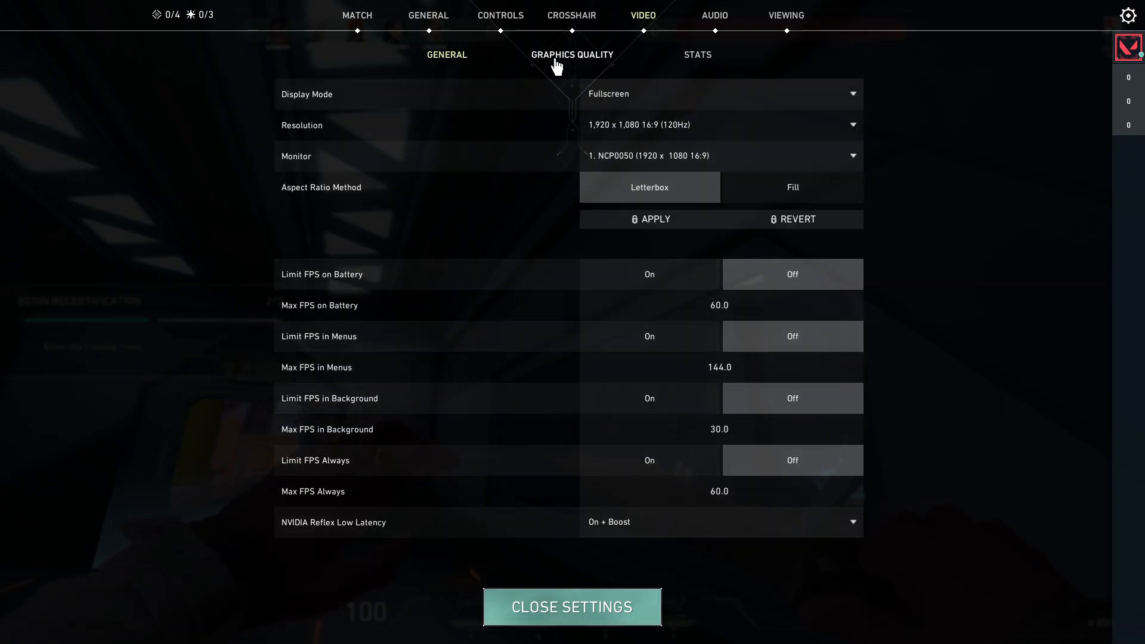
Set graphics quality to Low, anti-aliasing MSAA 2x, anisotropic 4x, then close VALORANT settings
left_click(572, 54)
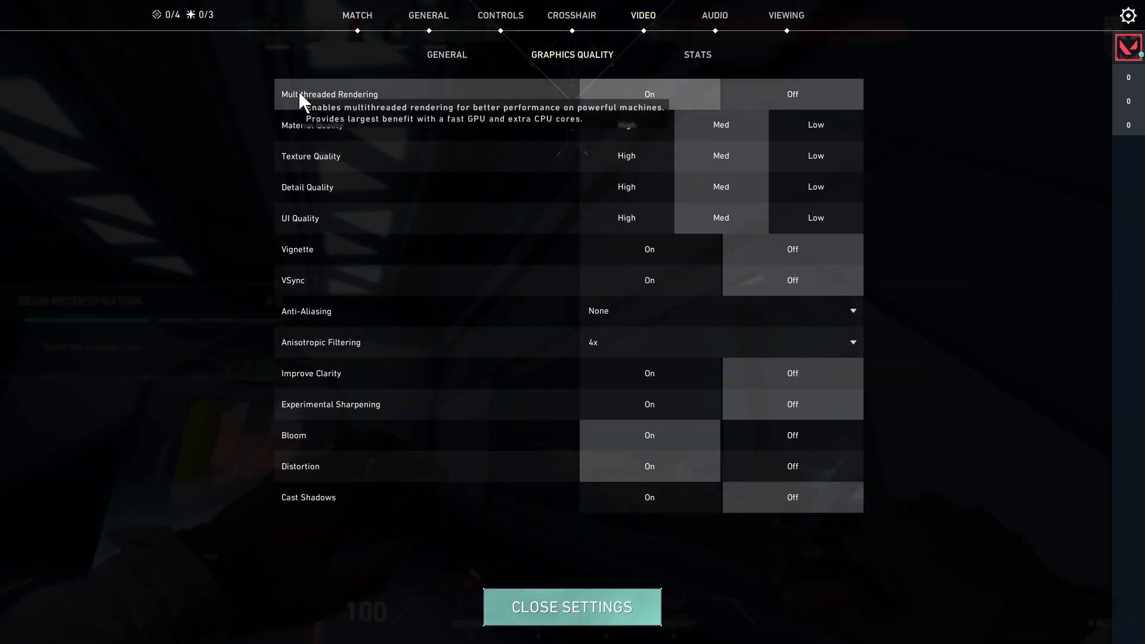
mouse_move(645, 99)
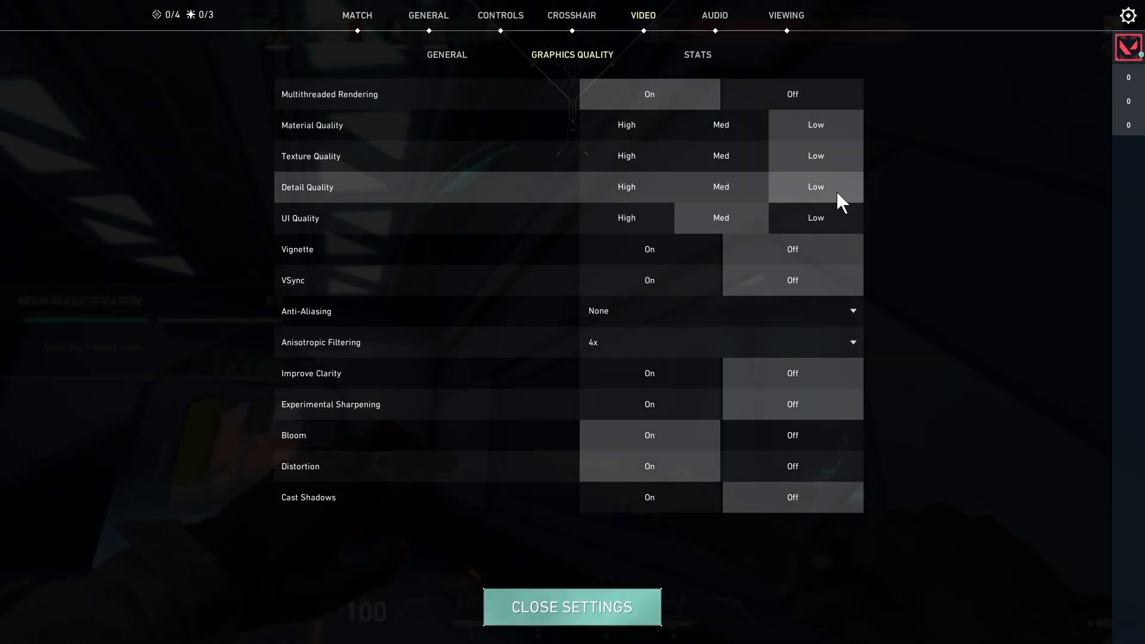
mouse_move(559, 240)
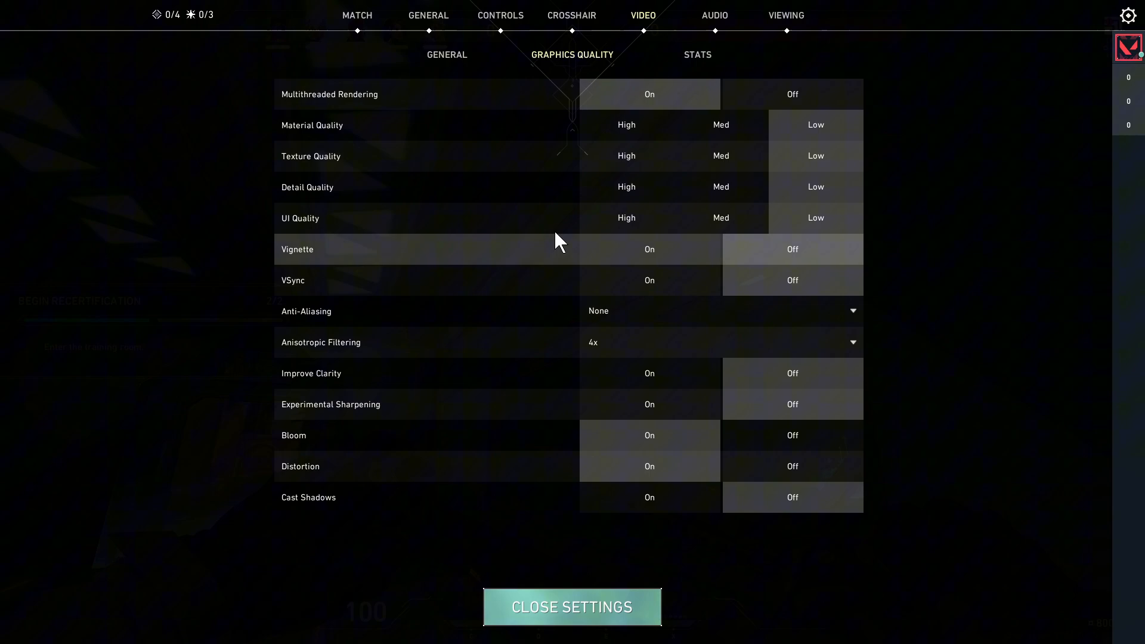
mouse_move(734, 283)
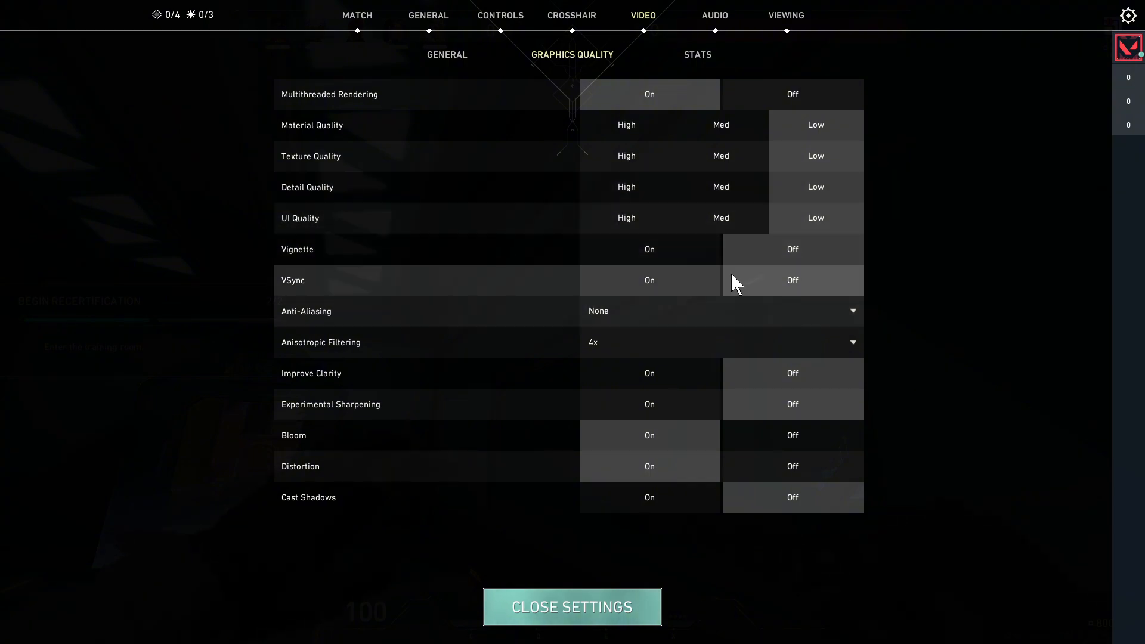
mouse_move(644, 322)
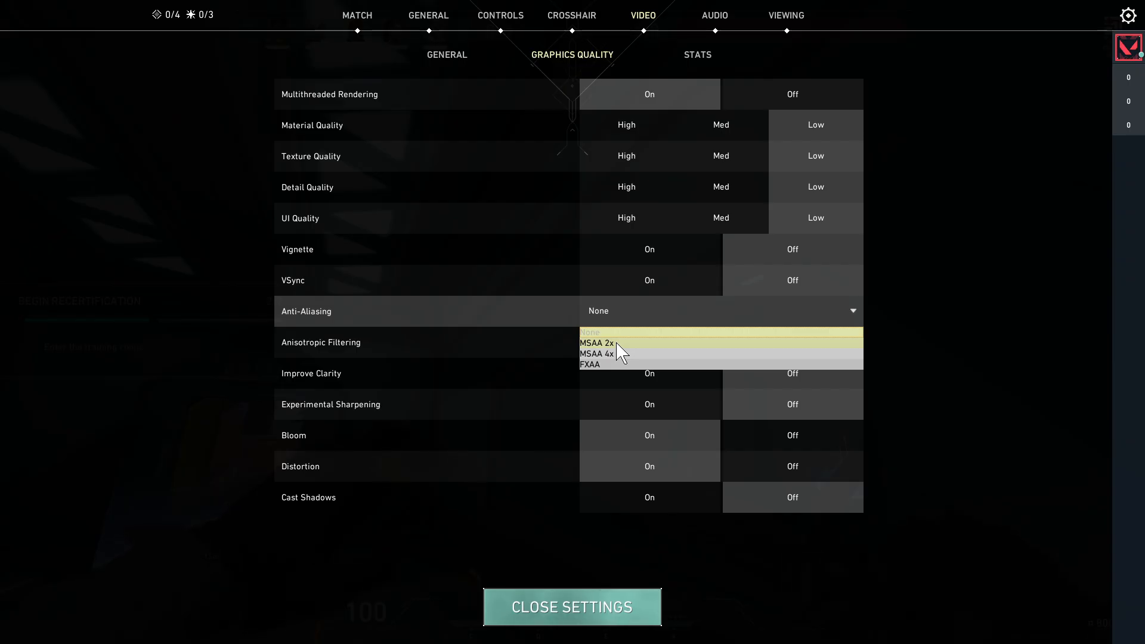
left_click(598, 344)
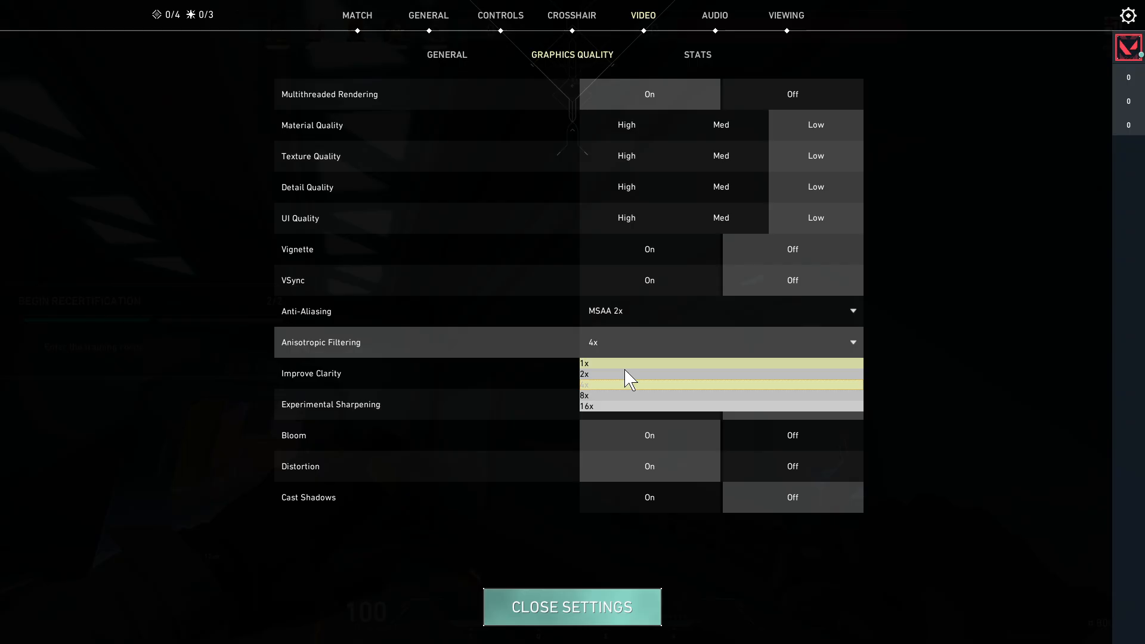
left_click(593, 384)
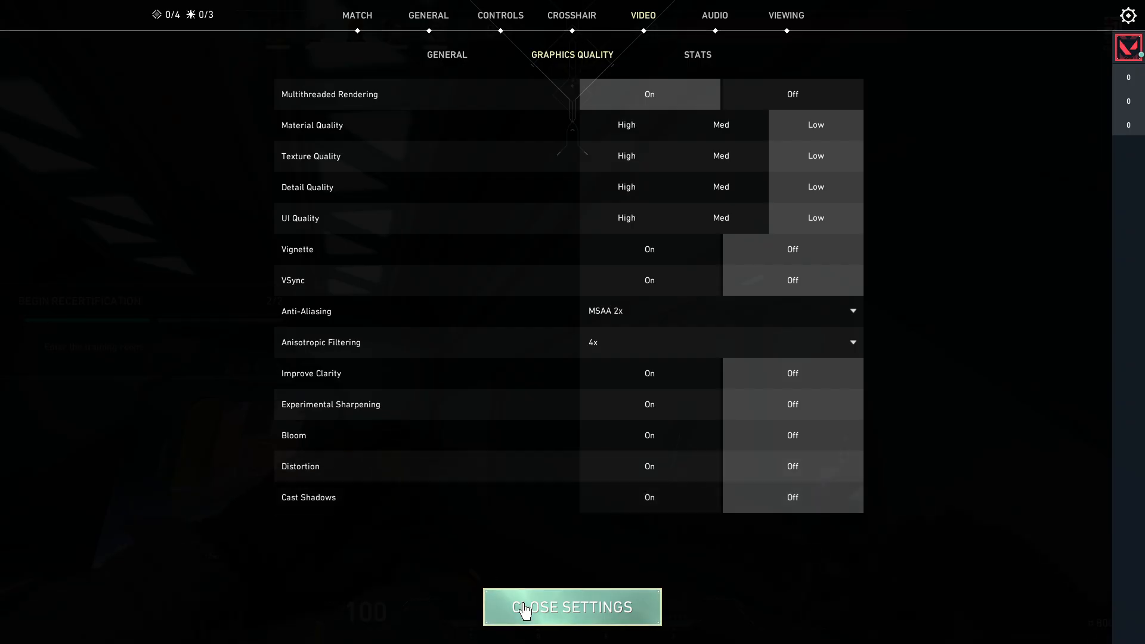
left_click(571, 606)
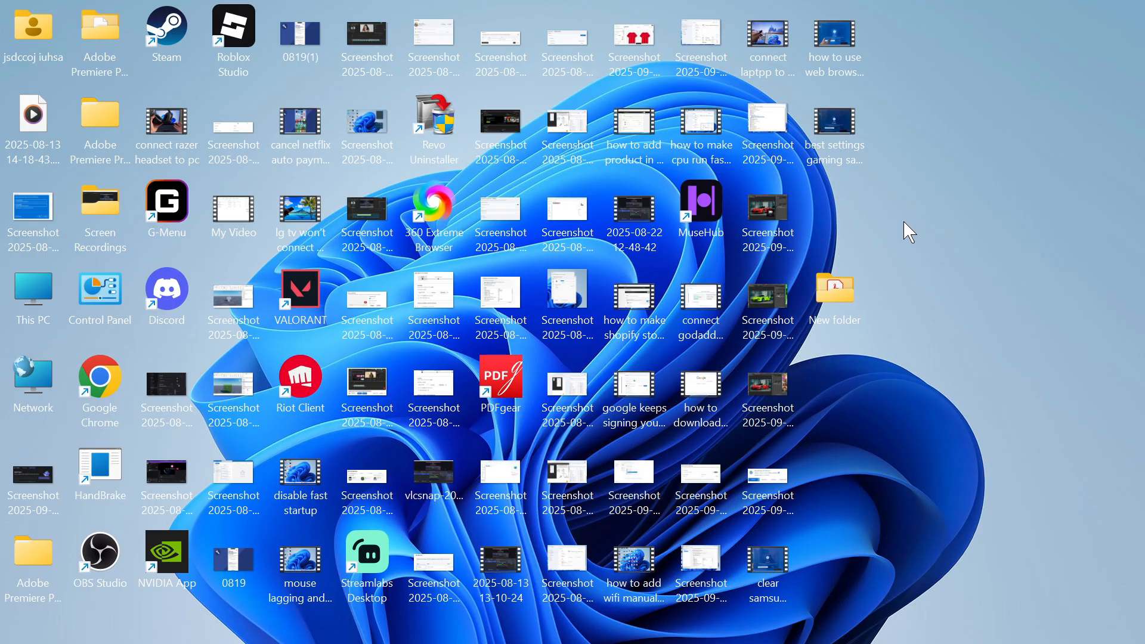
mouse_move(868, 232)
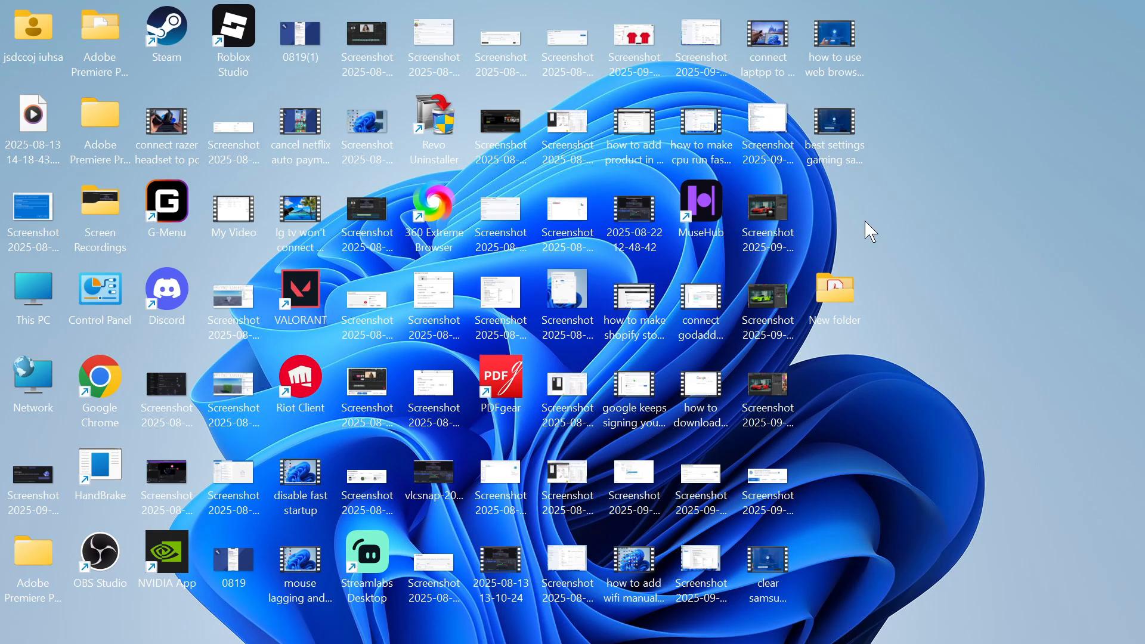
mouse_move(701, 208)
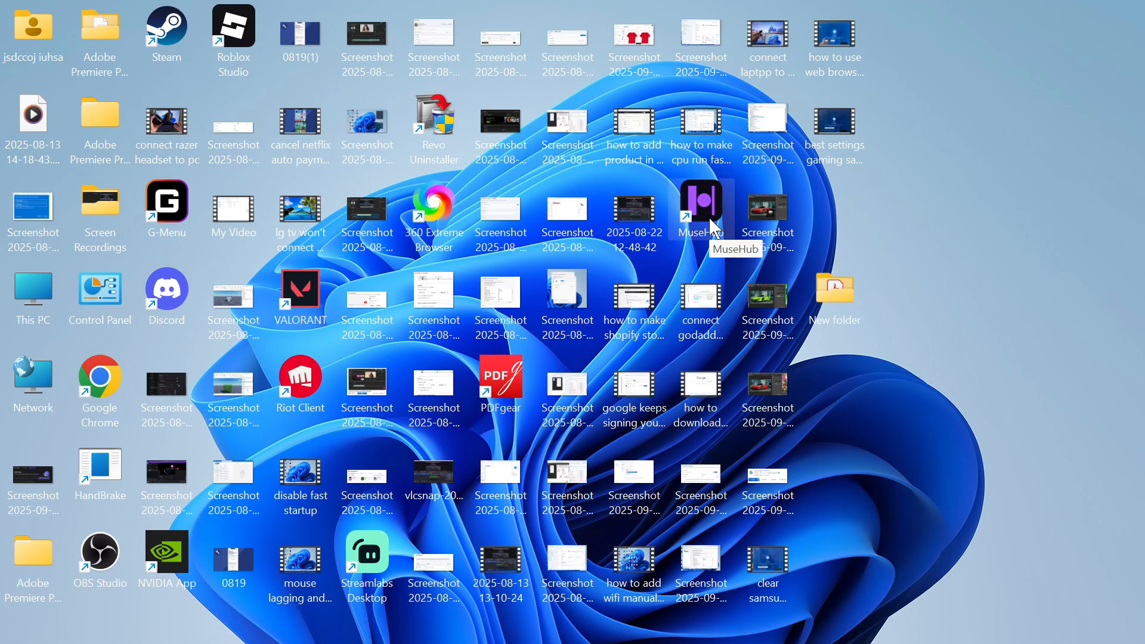
Search 'settings' from the Start menu and launch the Settings app
left_click(393, 622)
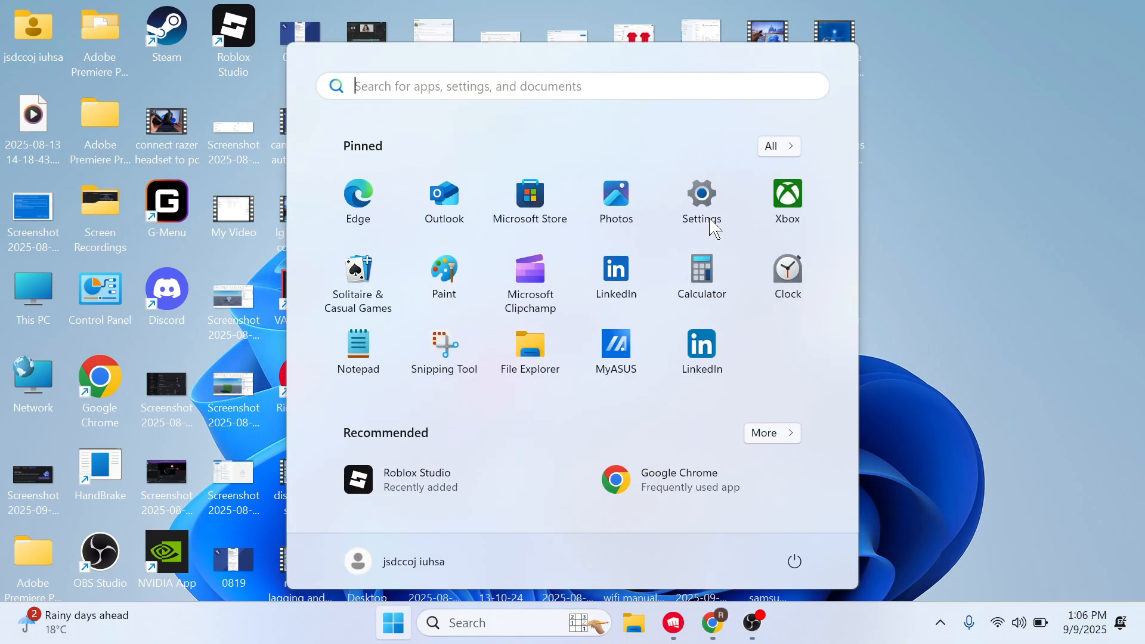
type("settings")
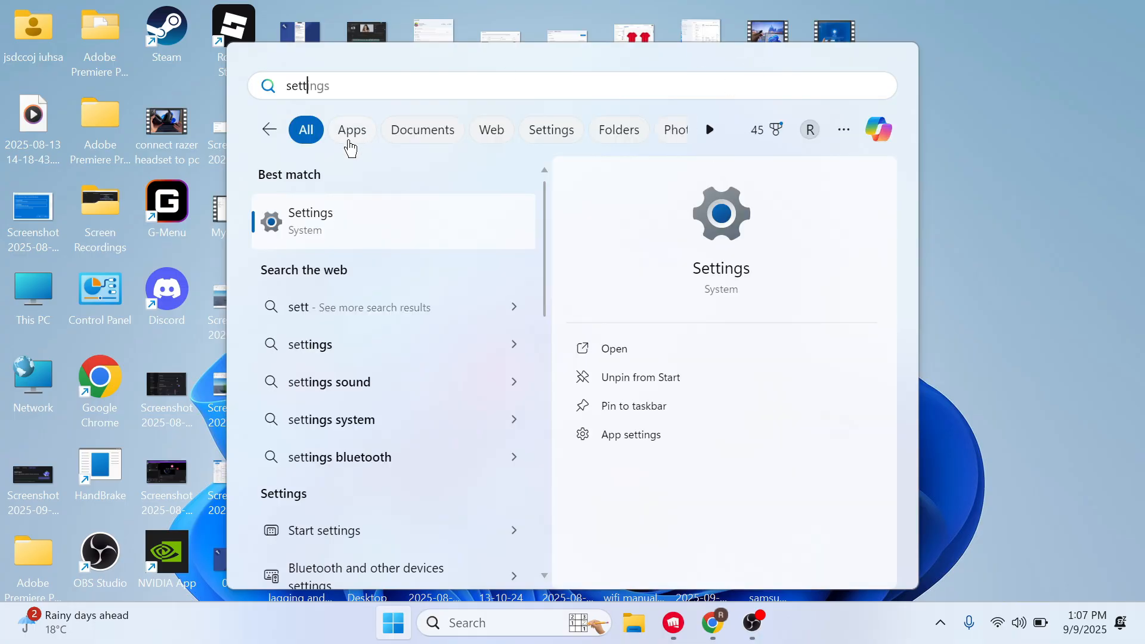
left_click(613, 349)
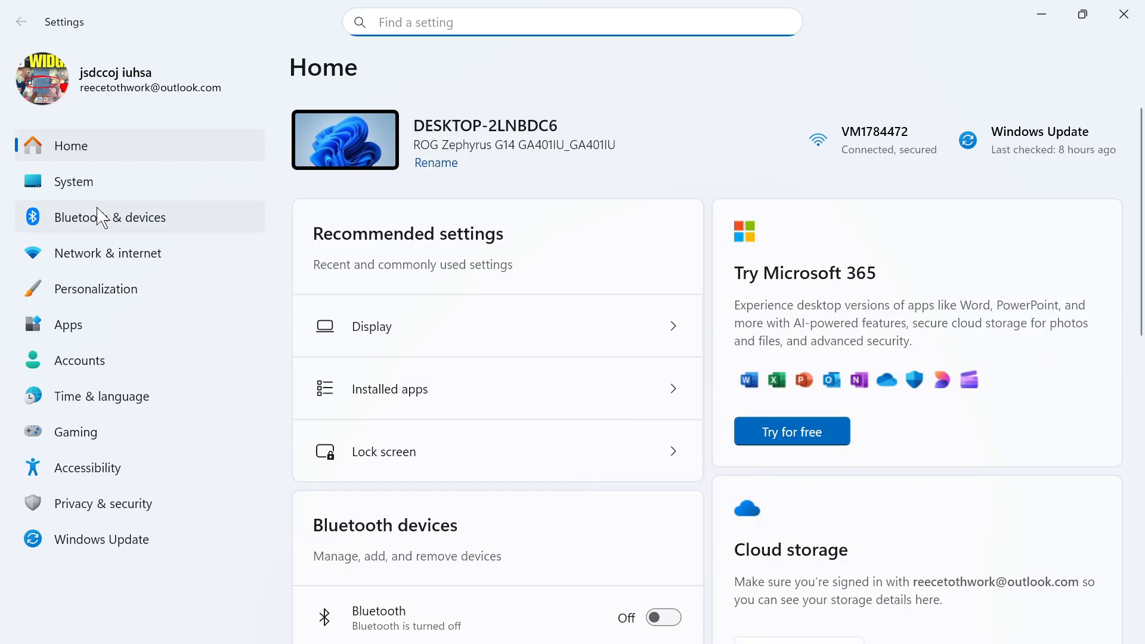
Check that GPU scheduling and variable refresh rate are on under Display > Graphics
left_click(73, 181)
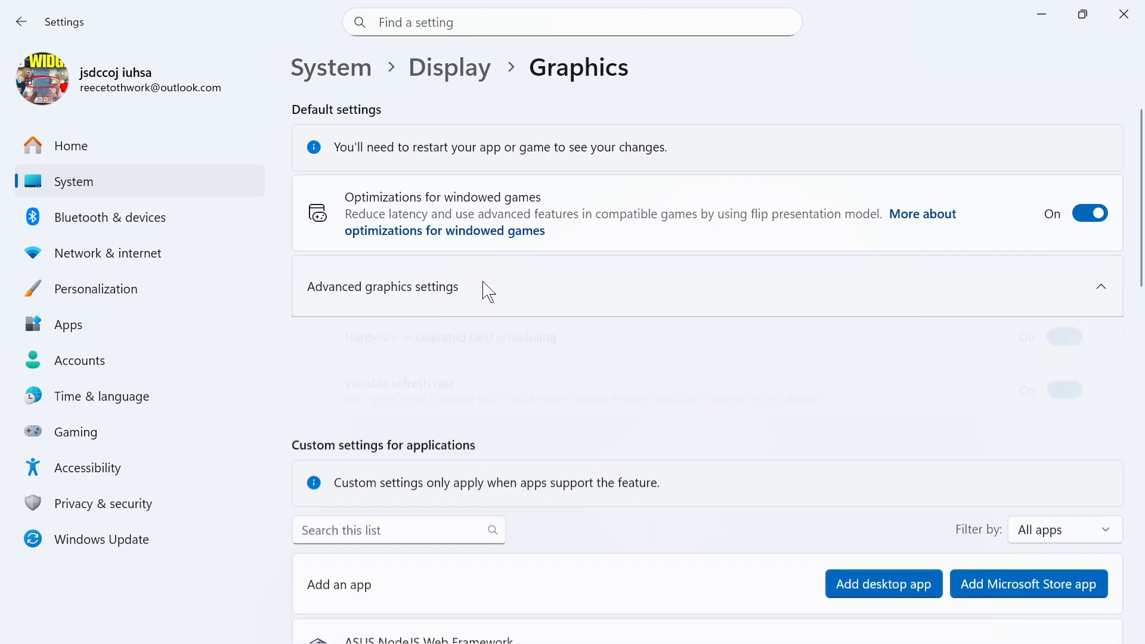
scroll("down", 3)
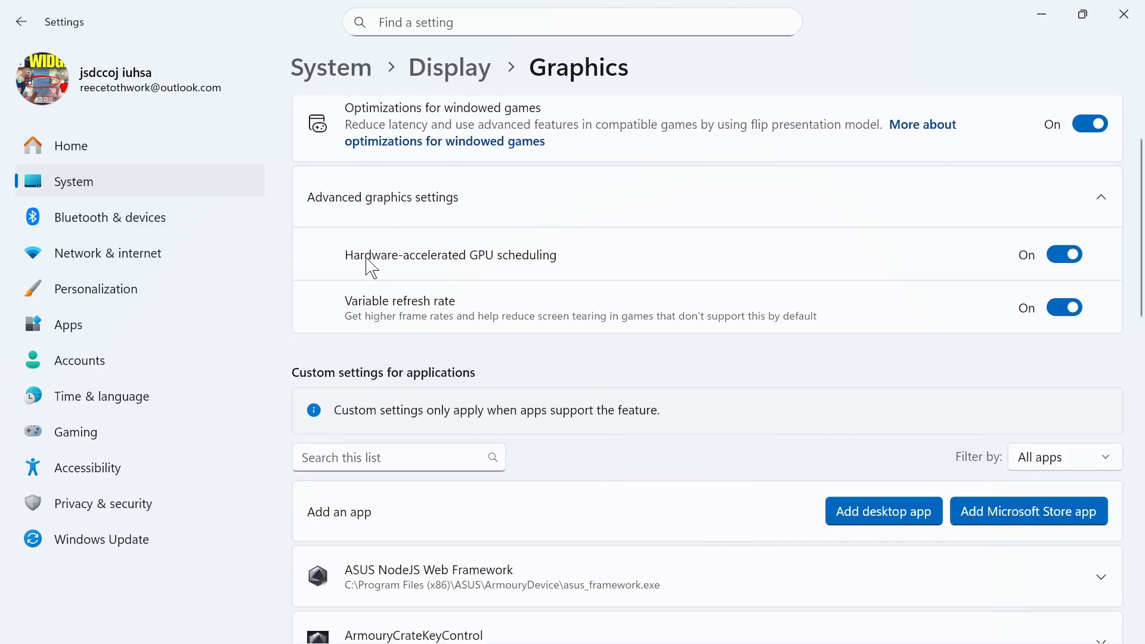
mouse_move(524, 276)
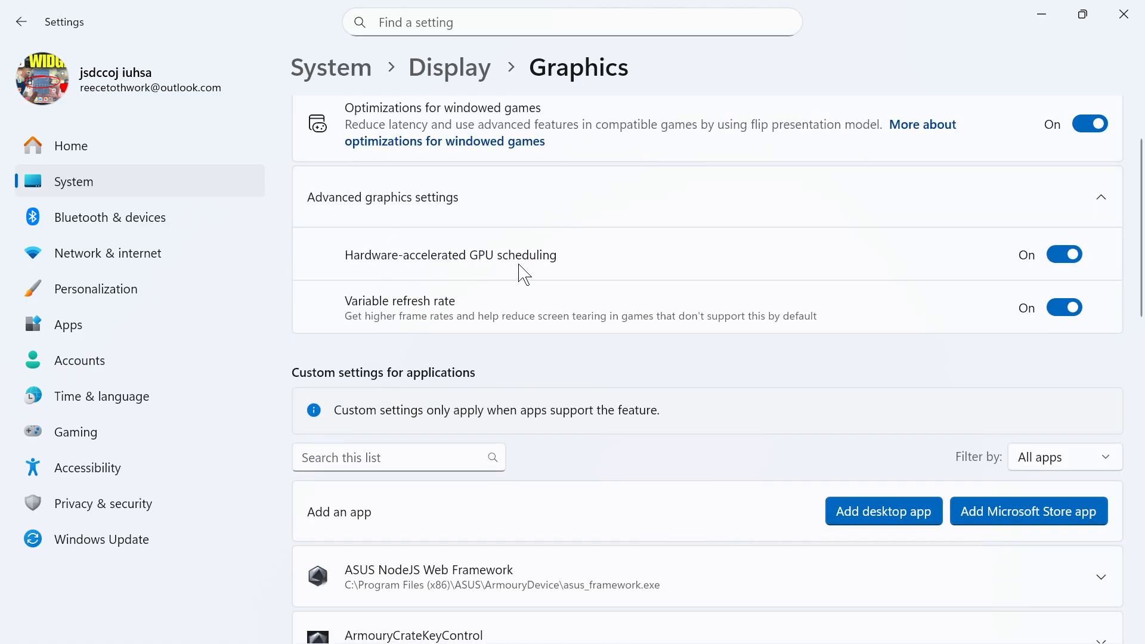
mouse_move(708, 247)
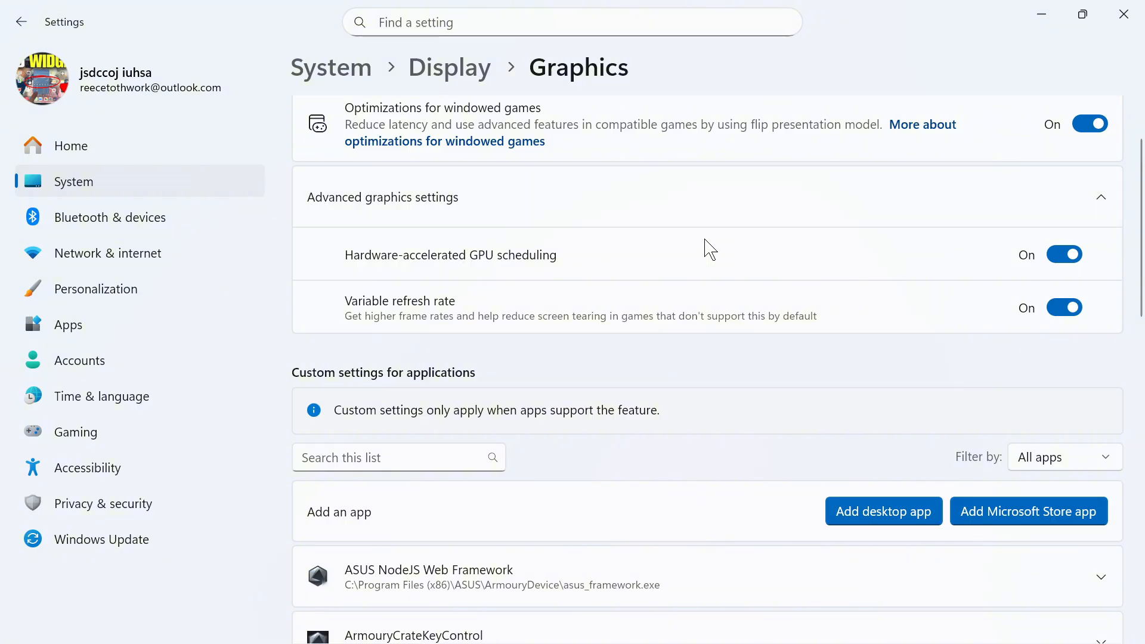
mouse_move(568, 244)
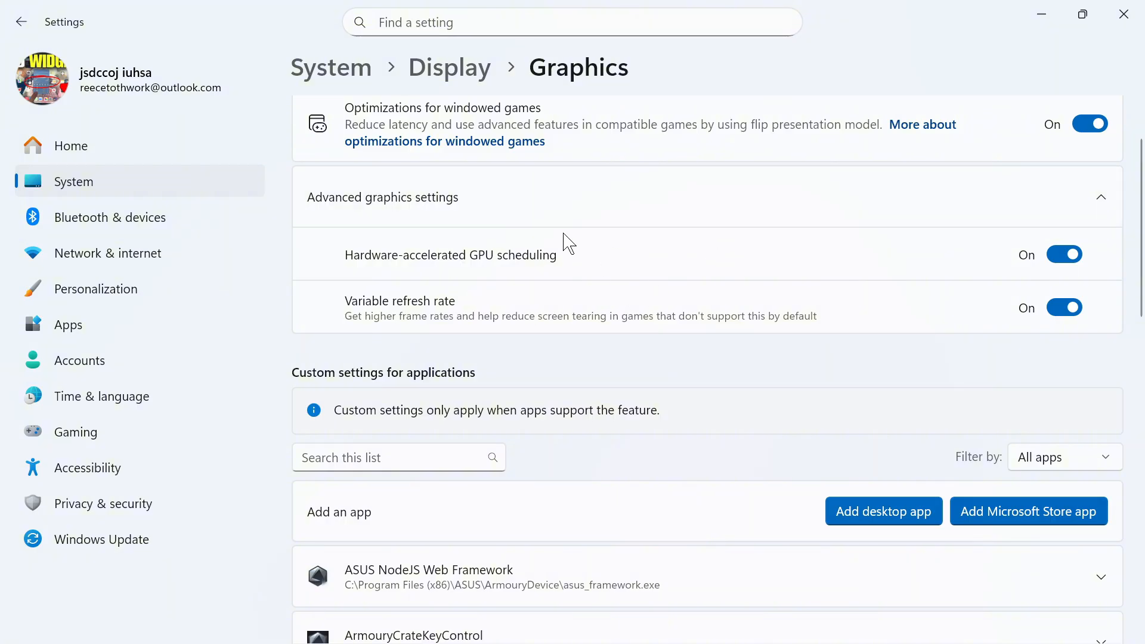
mouse_move(496, 257)
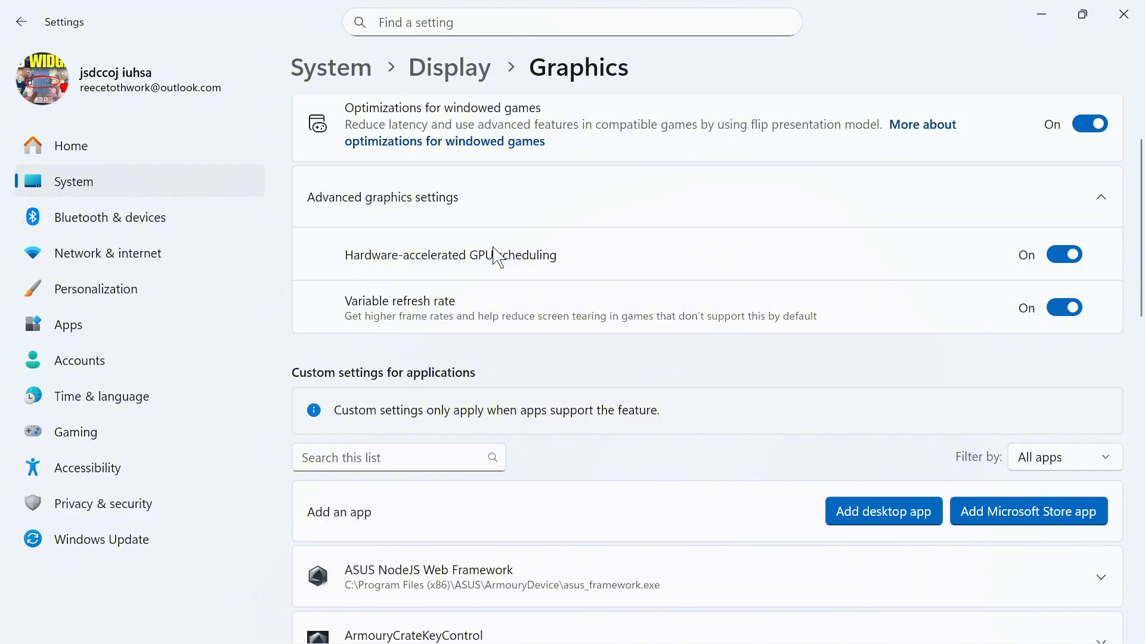
mouse_move(1018, 276)
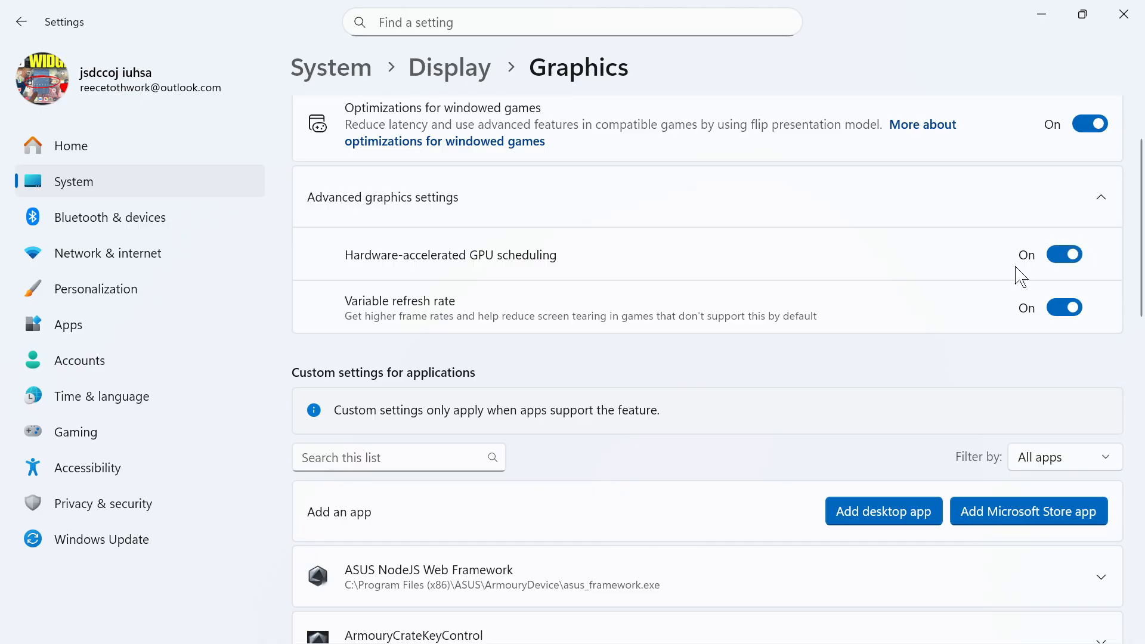
mouse_move(661, 263)
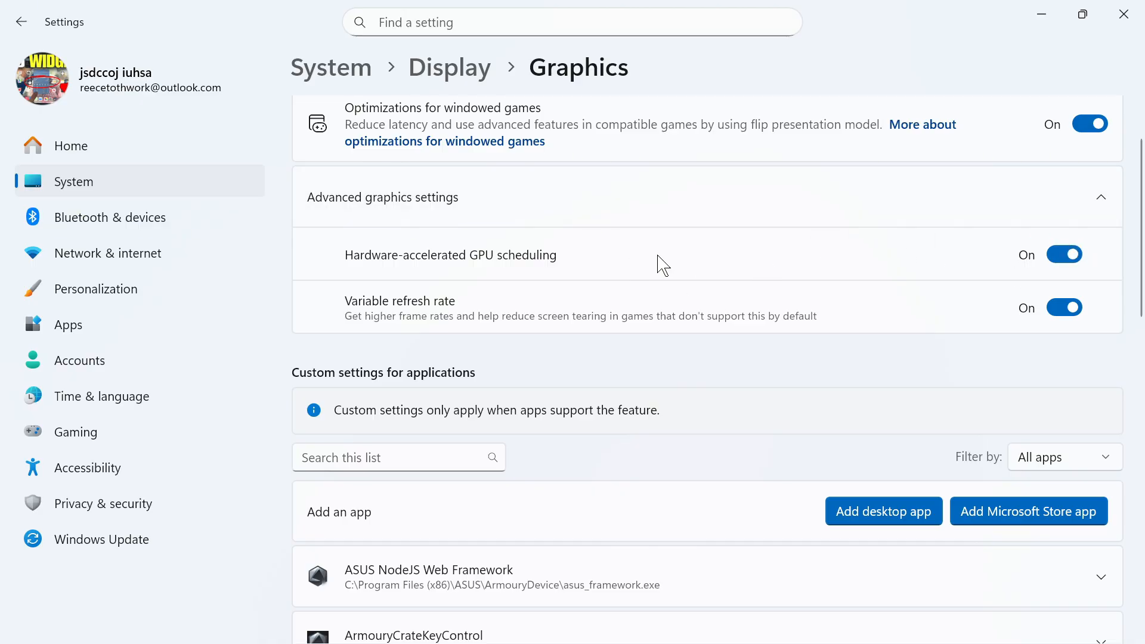
scroll("down", 3)
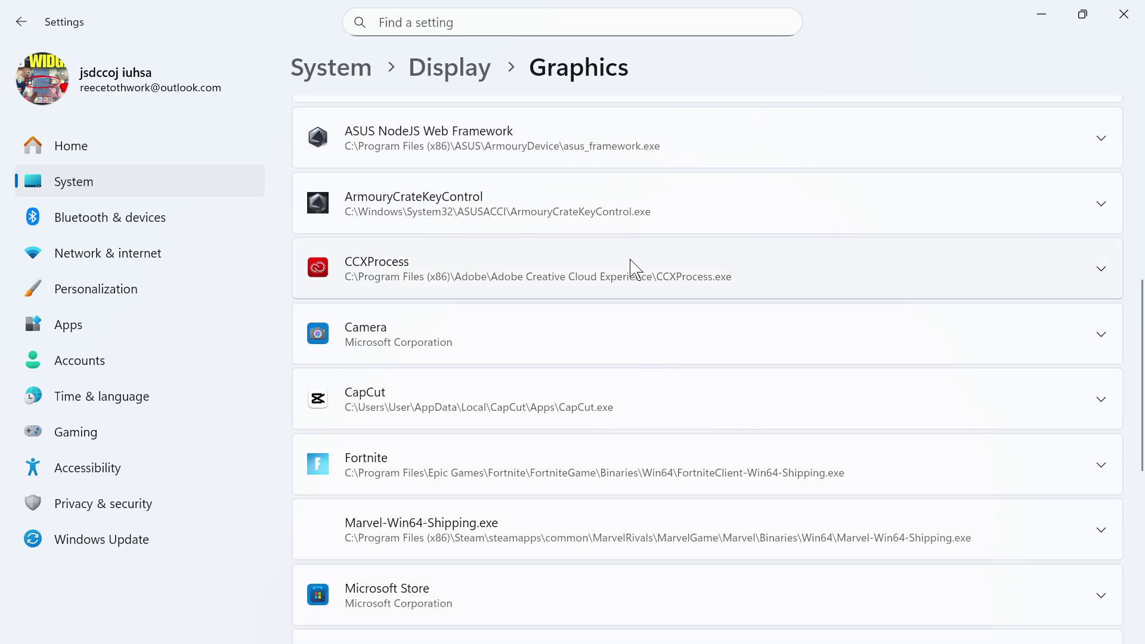
Set VALORANT's GPU preference to High Performance on the NVIDIA GTX 1660 Ti
scroll("down", 3)
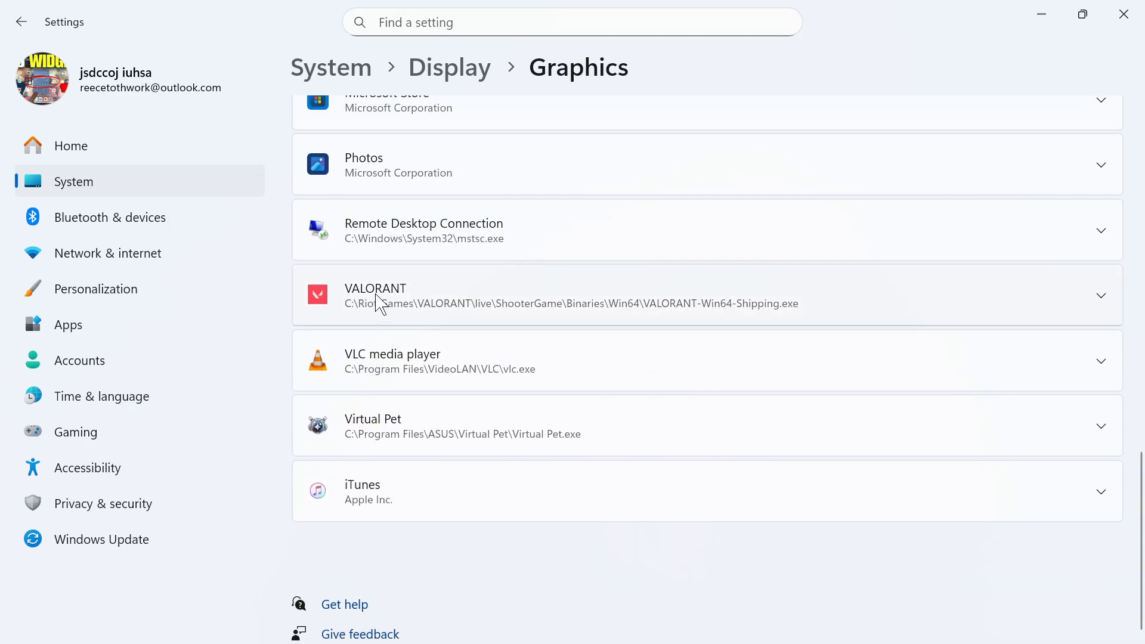
mouse_move(1099, 303)
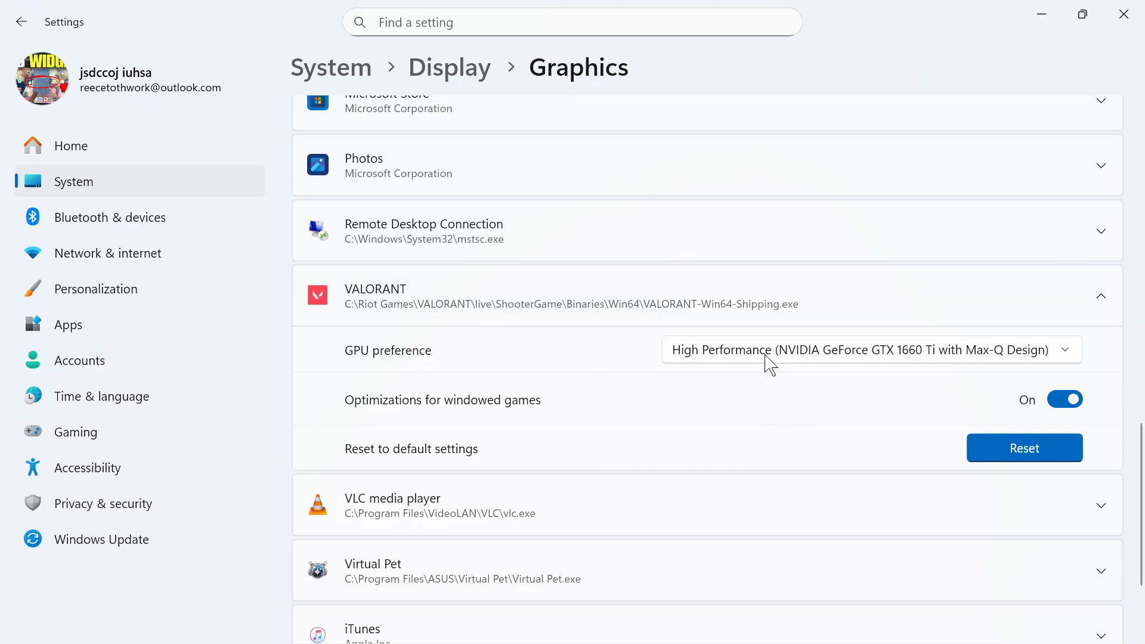
mouse_move(102, 396)
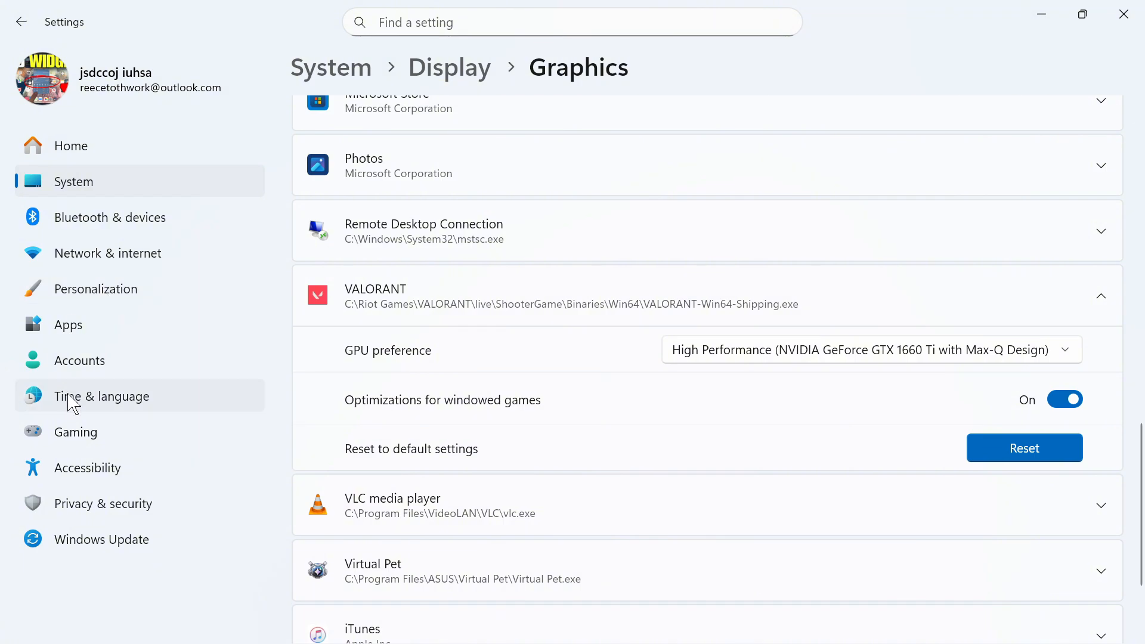
left_click(75, 431)
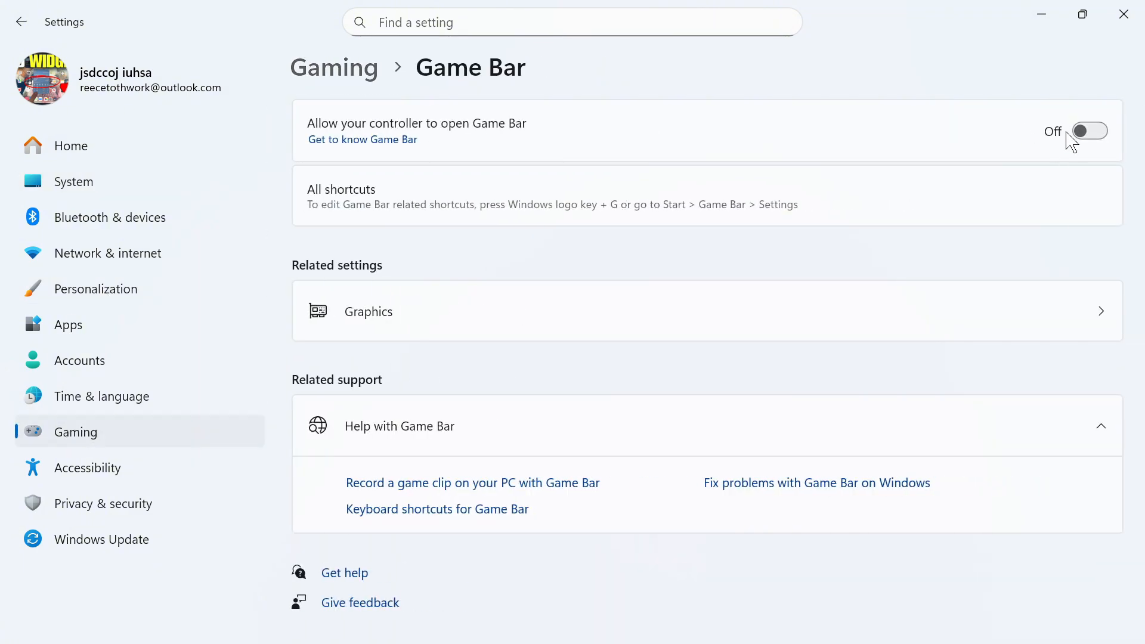
mouse_move(76, 32)
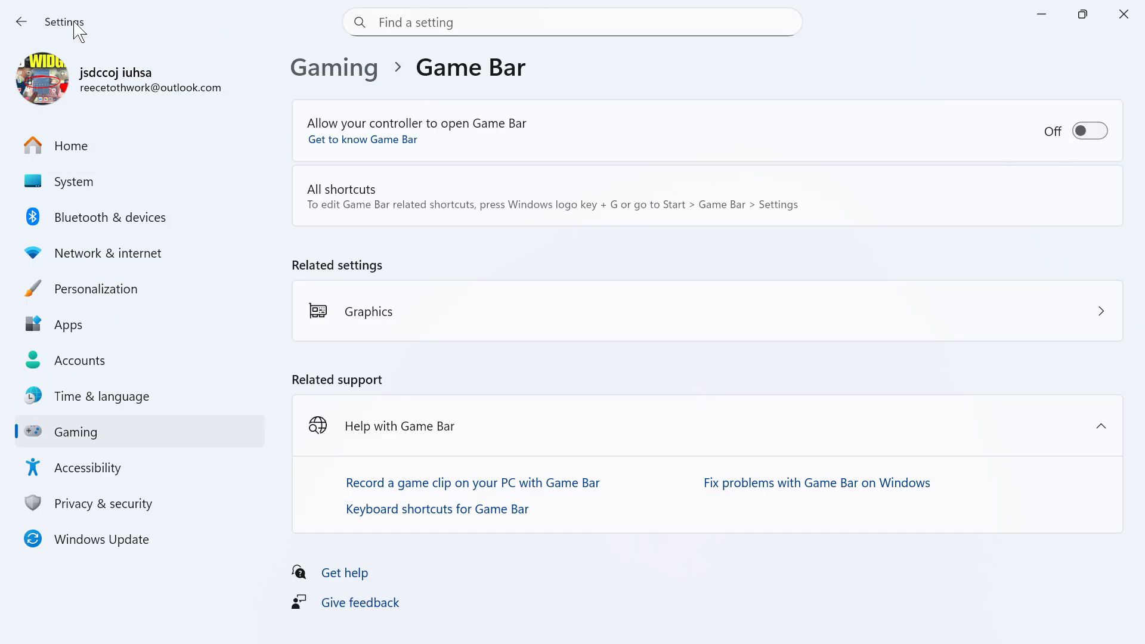
Turn off controller access to Game Bar, turn on Game Mode, and search for Control Panel
left_click(21, 21)
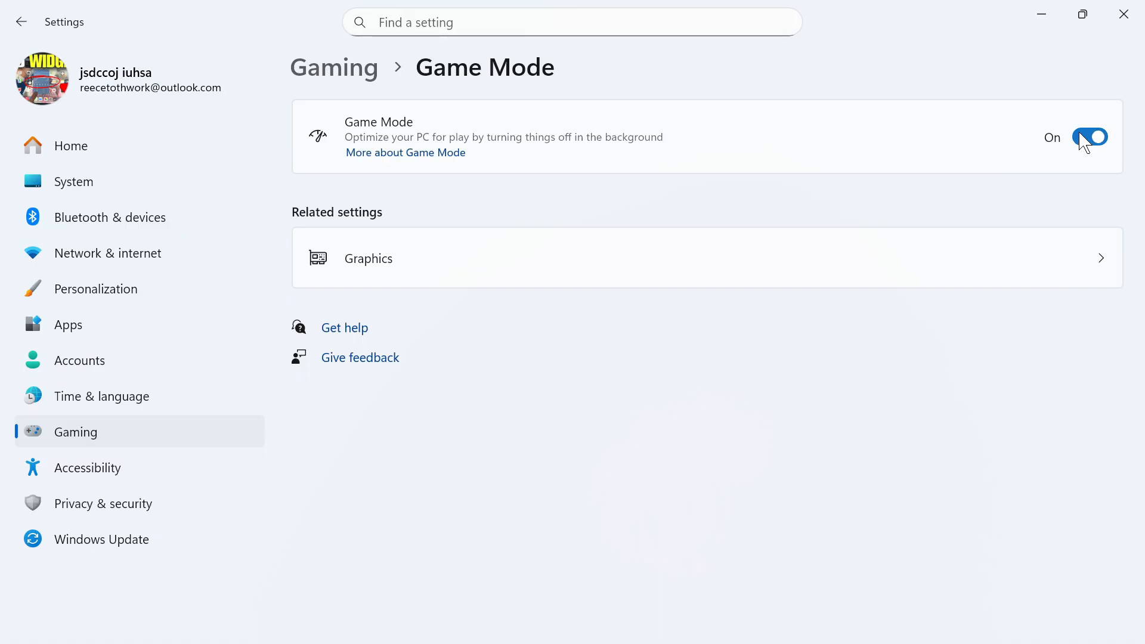
mouse_move(680, 135)
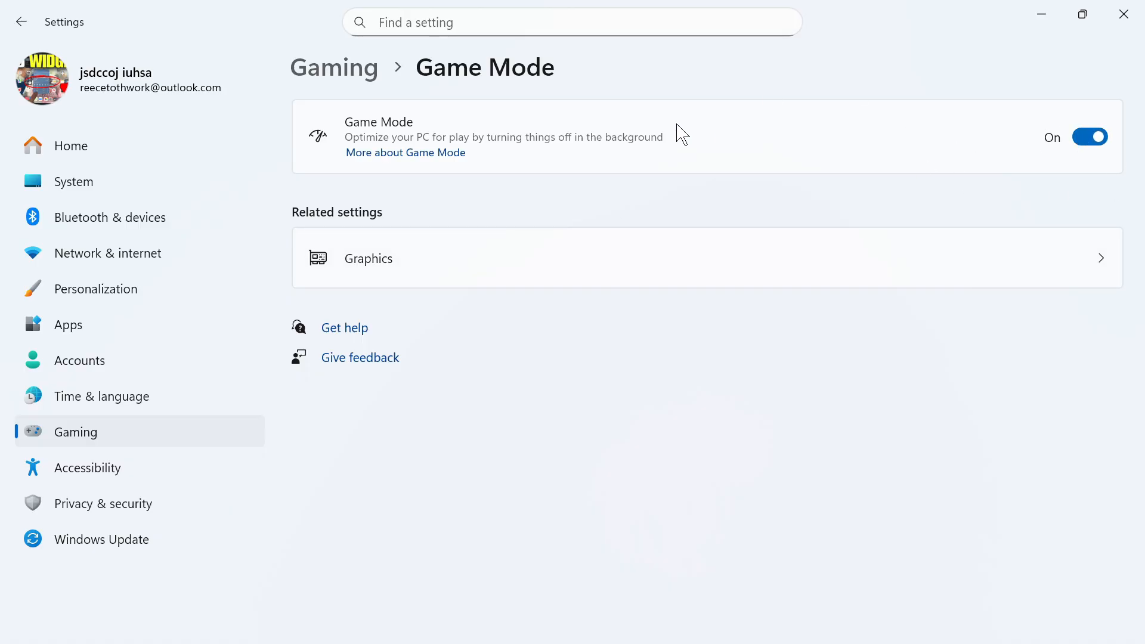
mouse_move(1122, 14)
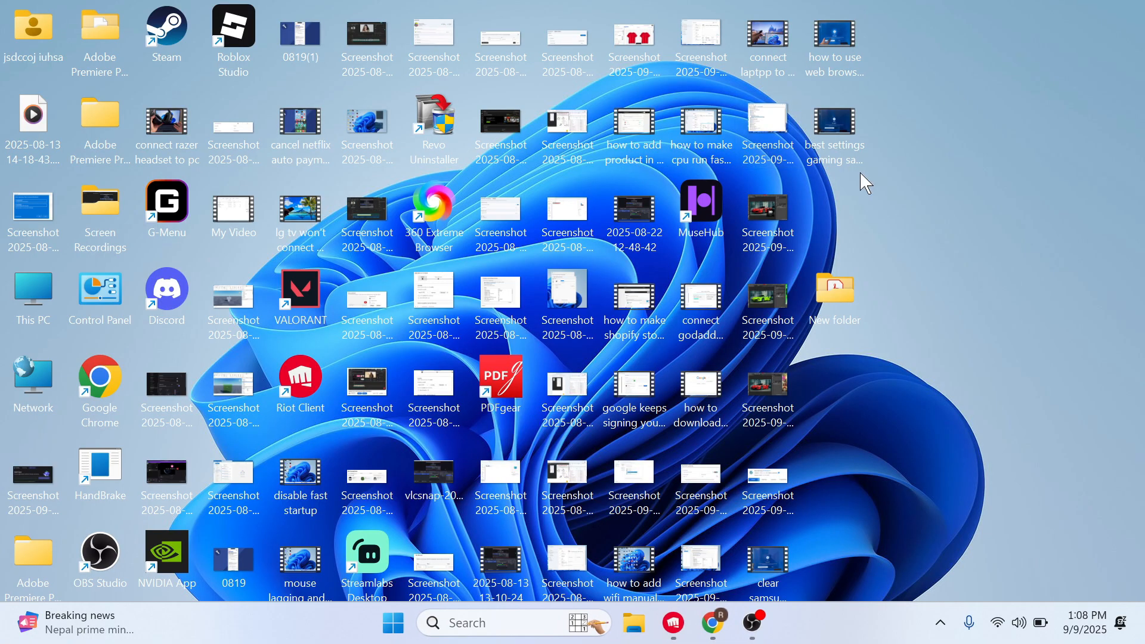
left_click(392, 622)
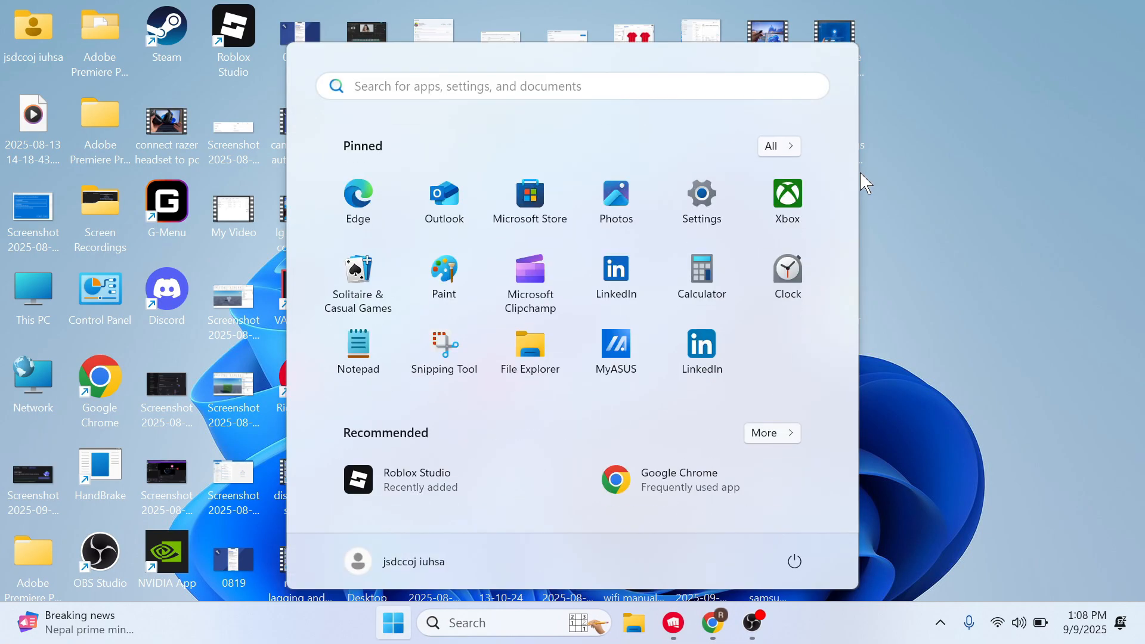
type("cont")
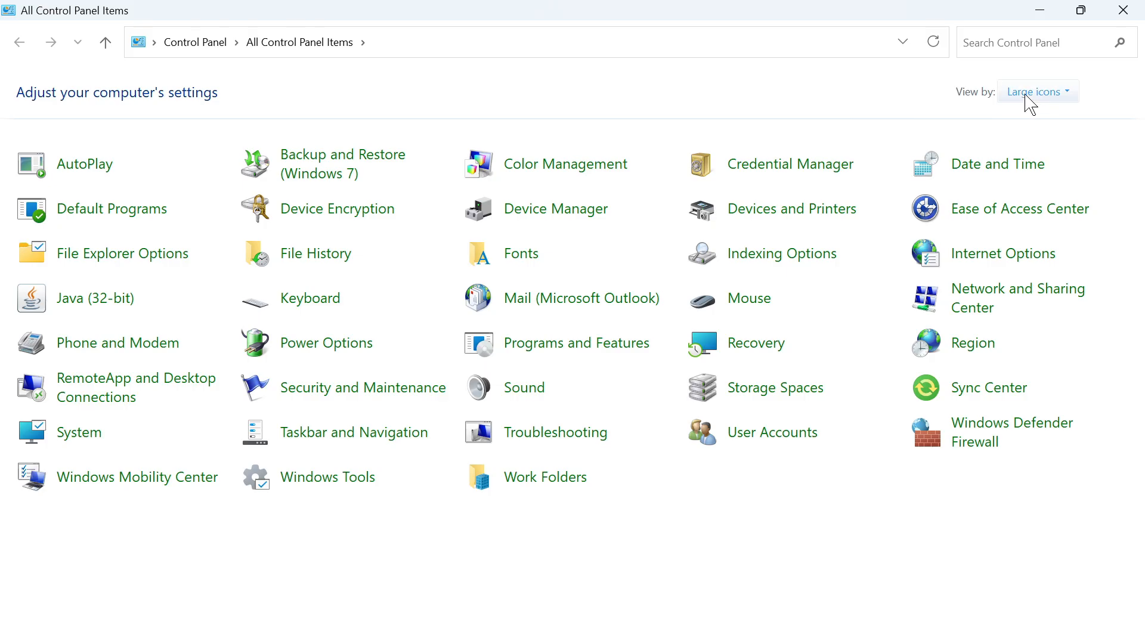
In Power Options, select the Performance power plan and close Control Panel
left_click(1035, 92)
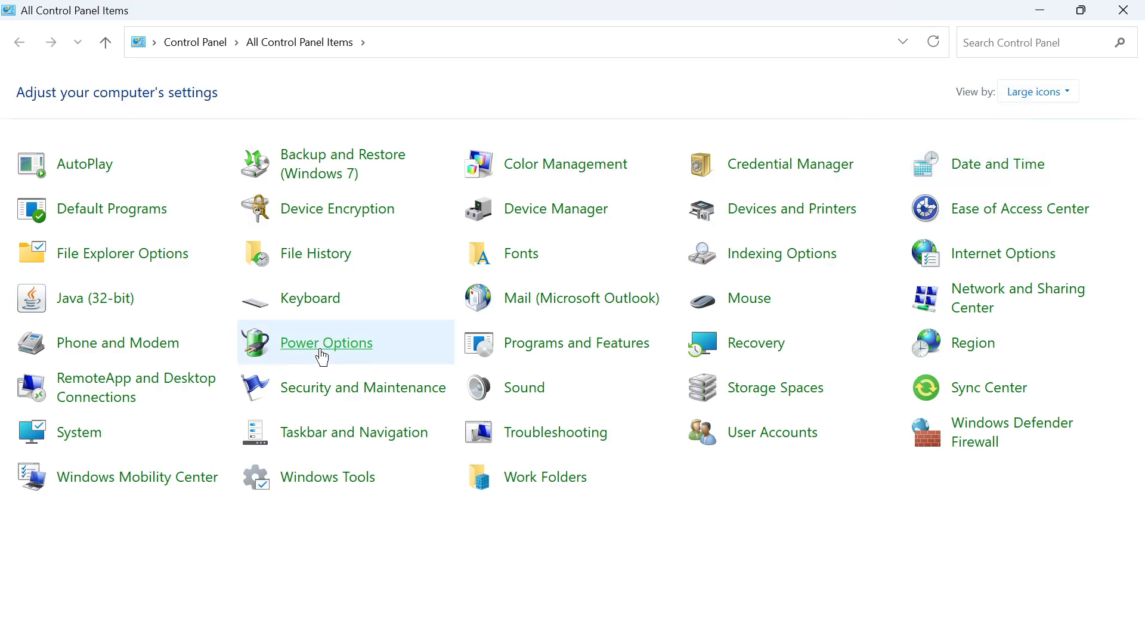
left_click(326, 342)
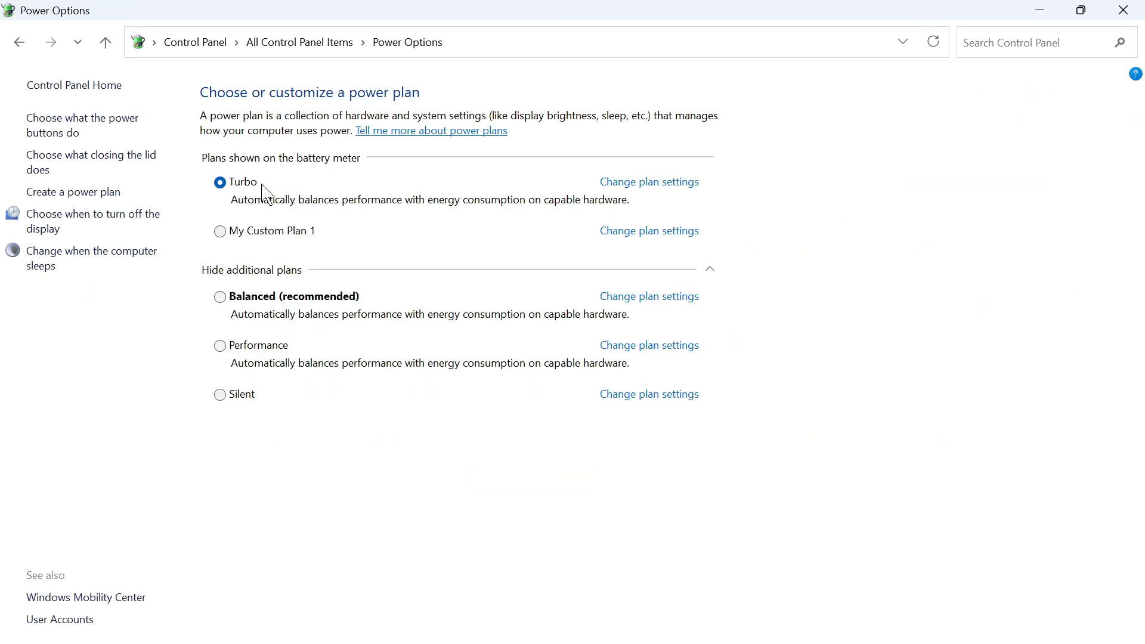
mouse_move(227, 354)
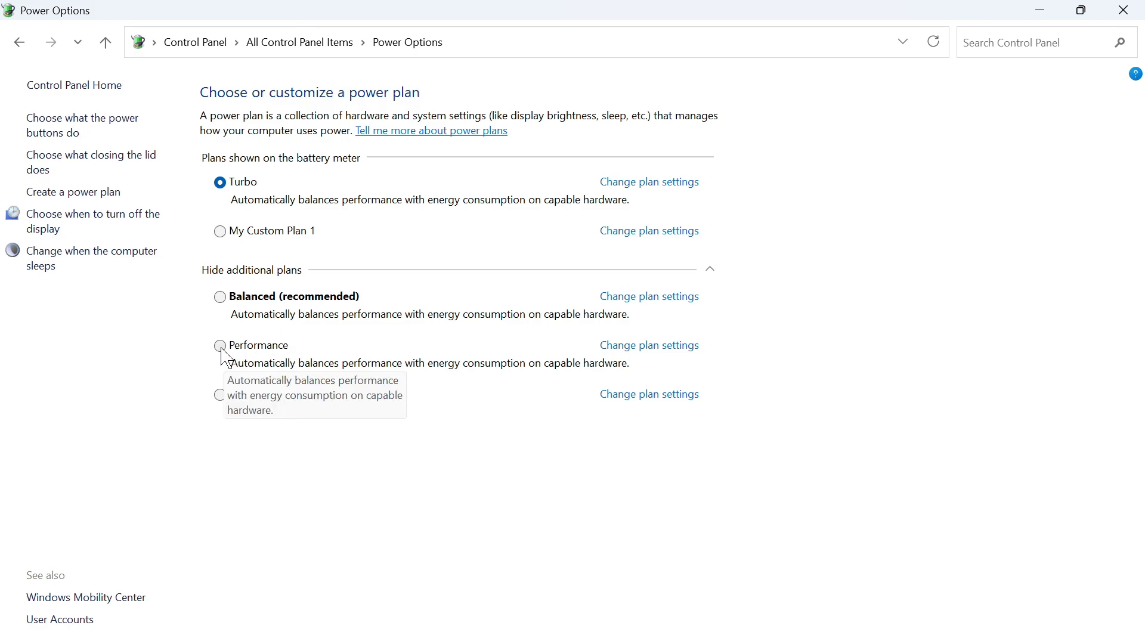
left_click(220, 345)
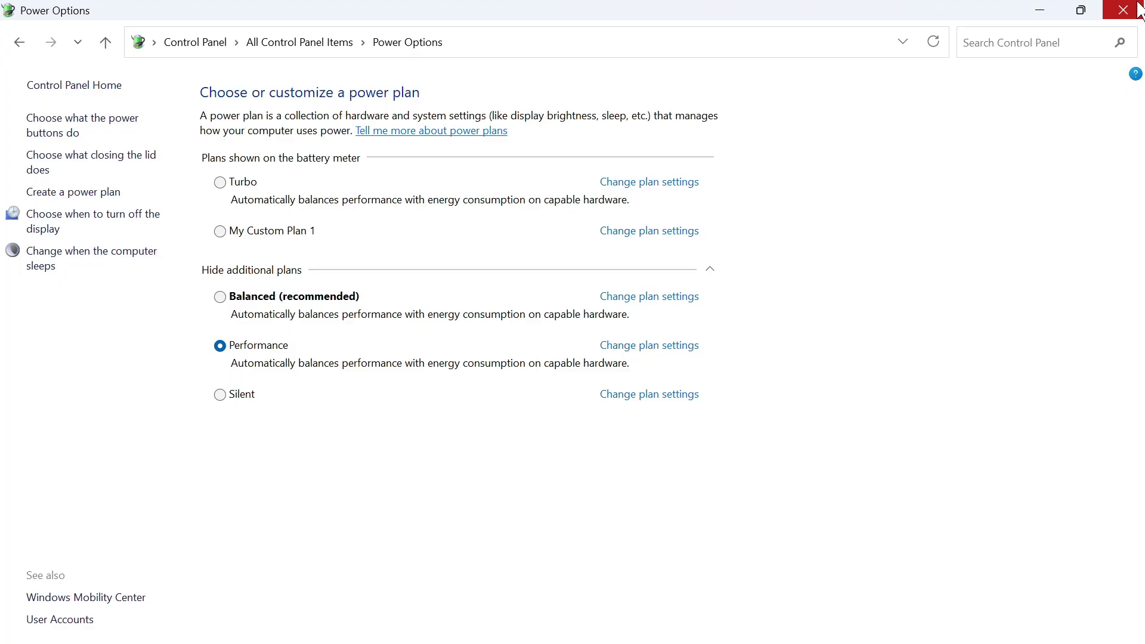
left_click(1127, 10)
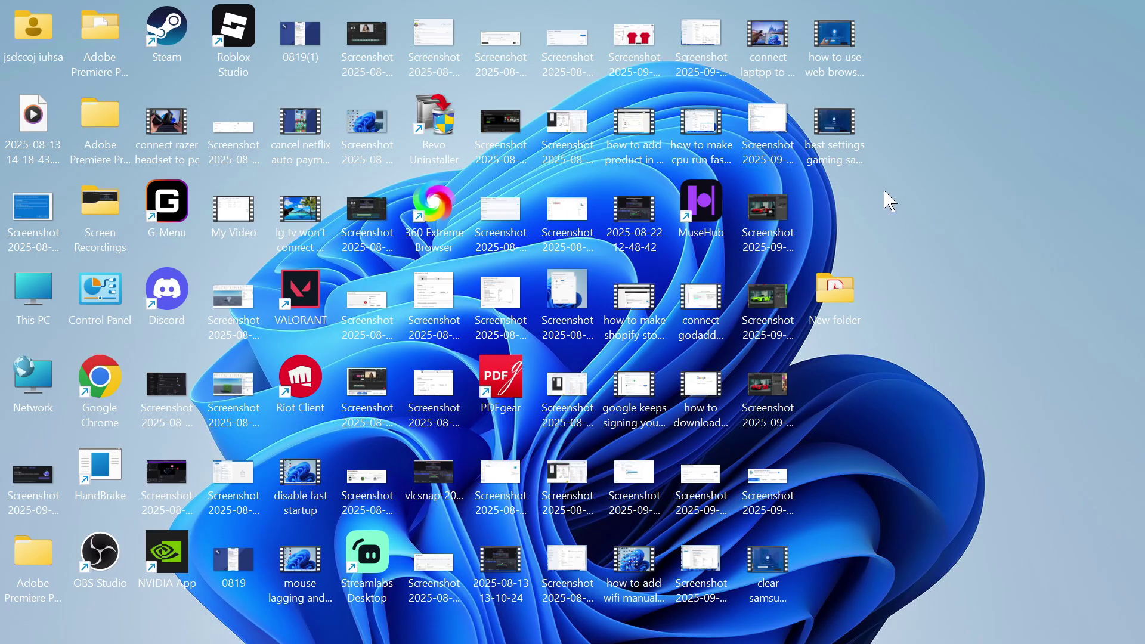